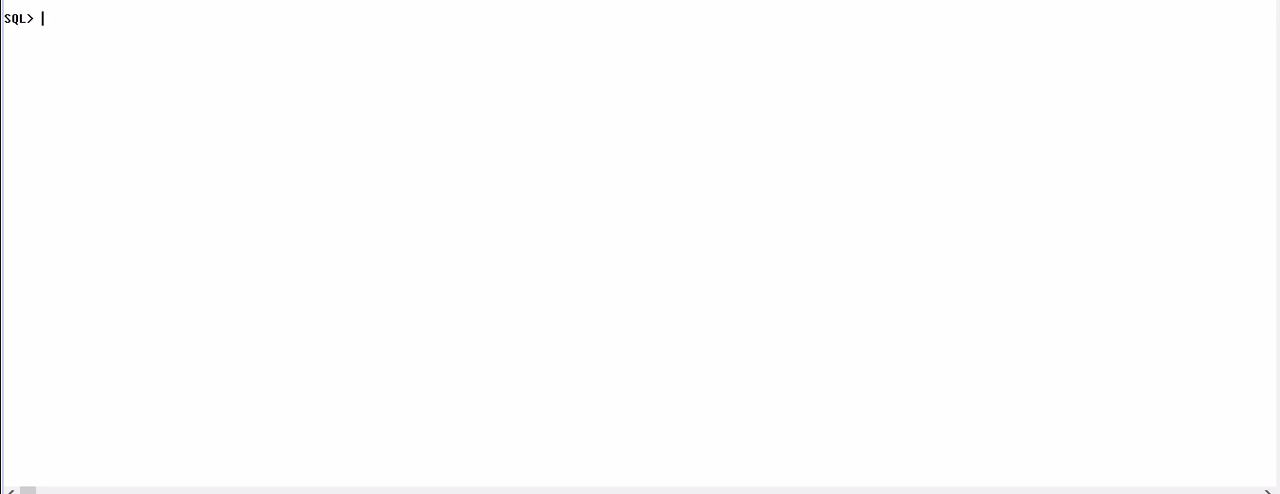
Step: Query the current date with select sysdate from dual, returning 08-APR-23
{"action": "type", "text": "select"}
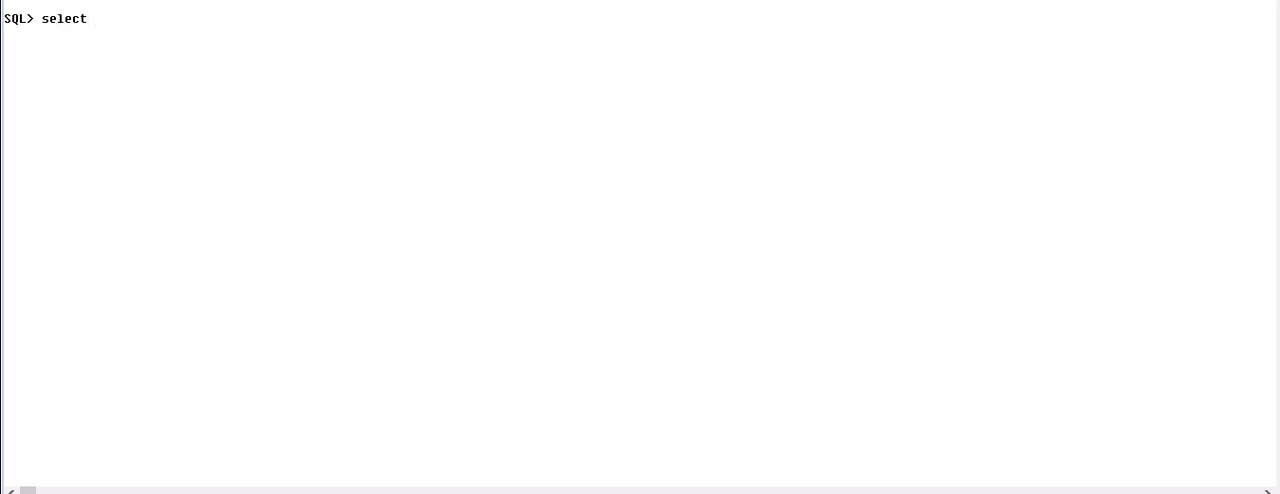
{"action": "type", "text": "sys"}
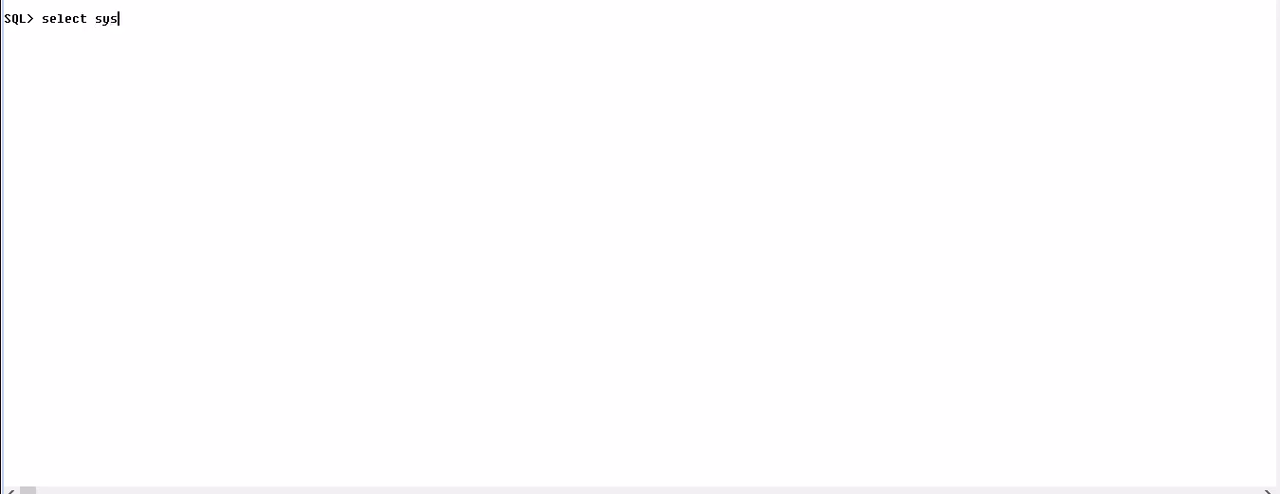
{"action": "type", "text": "date from dual;"}
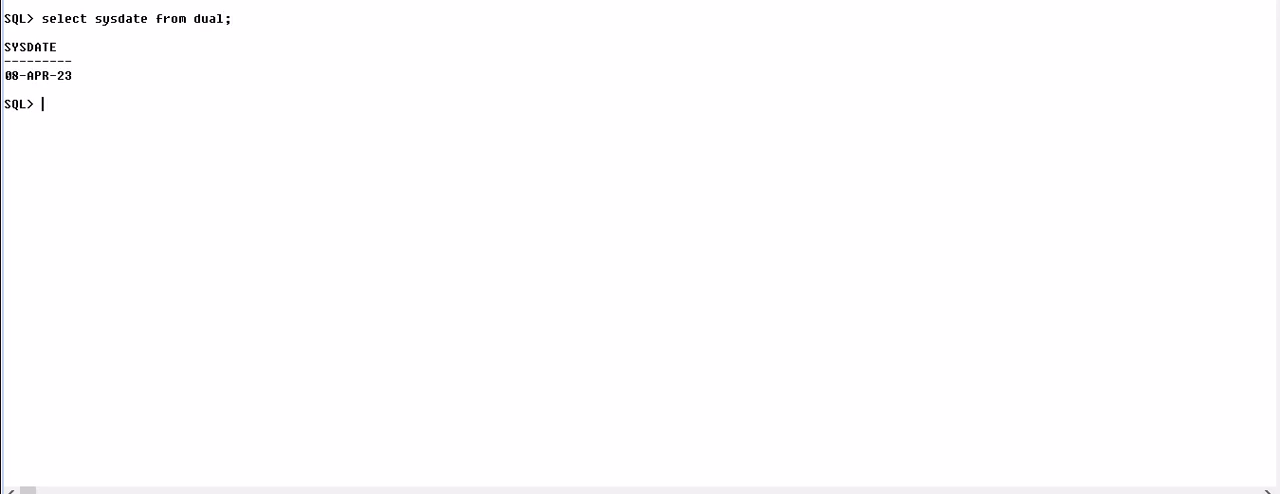
Step: Query last_day(sysdate) from dual, returning the month end 30-APR-23
{"action": "type", "text": "sele"}
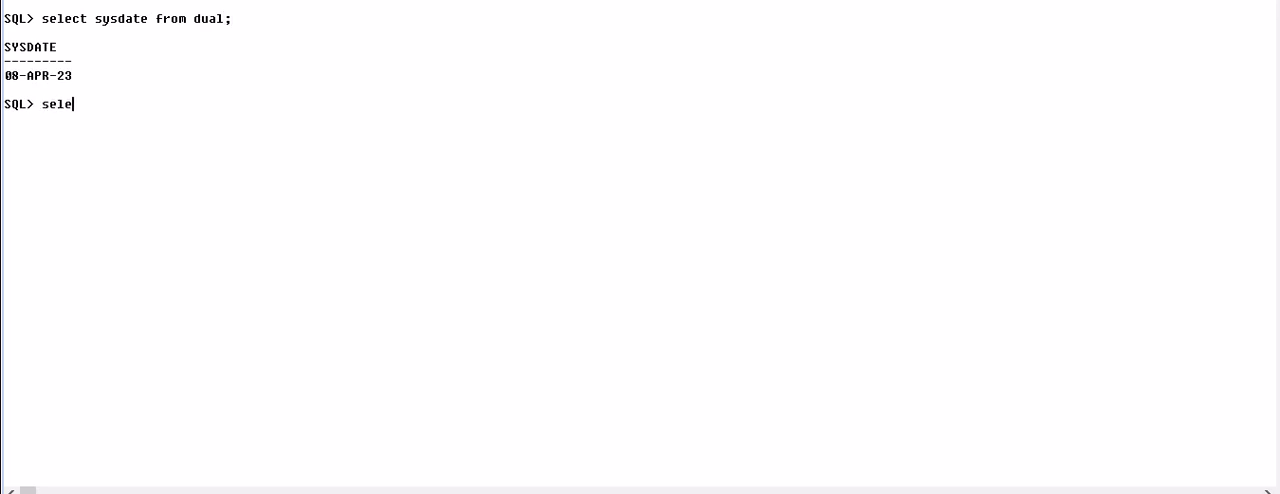
{"action": "type", "text": "ct"}
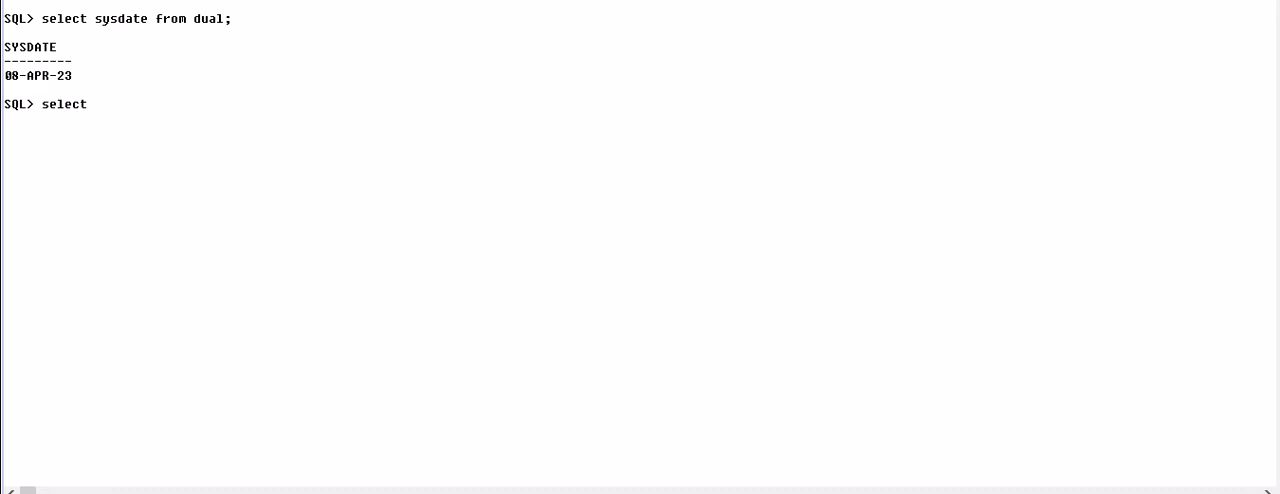
{"action": "type", "text": "last_Day"}
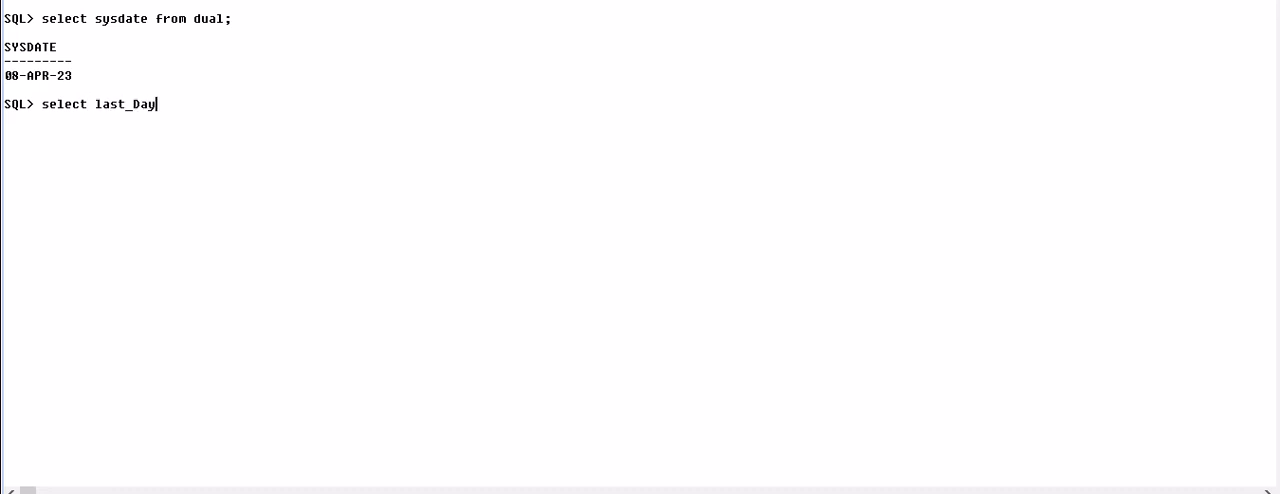
{"action": "type", "text": "(sysda"}
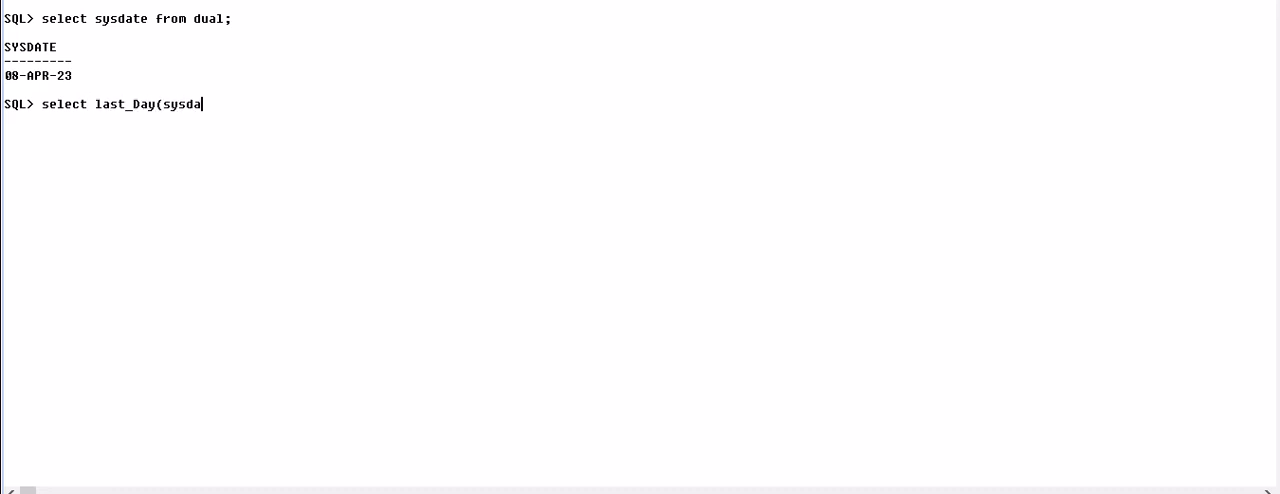
{"action": "type", "text": "te) from d"}
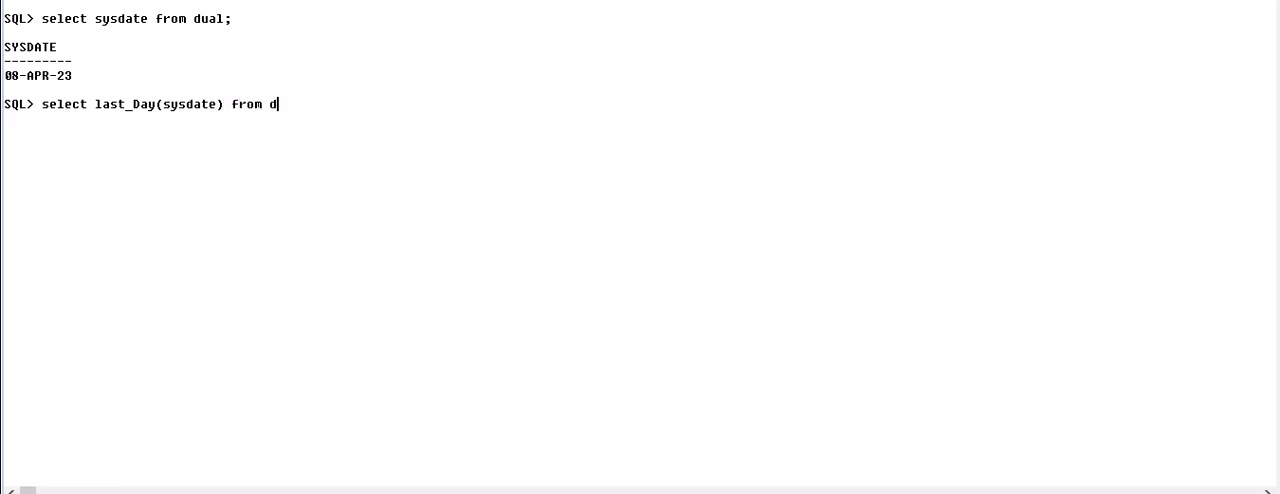
{"action": "key", "text": "Return"}
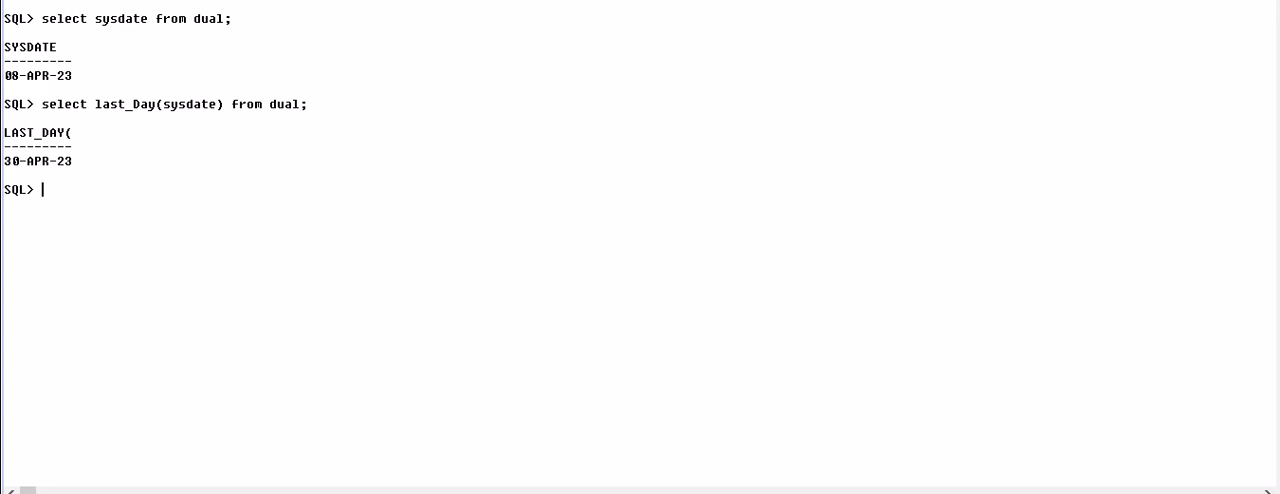
Step: Edit the buffer via ed so last_day takes the literal '01-12-2022' and rerun it, hitting a not-a-valid-month error
{"action": "type", "text": "ed"}
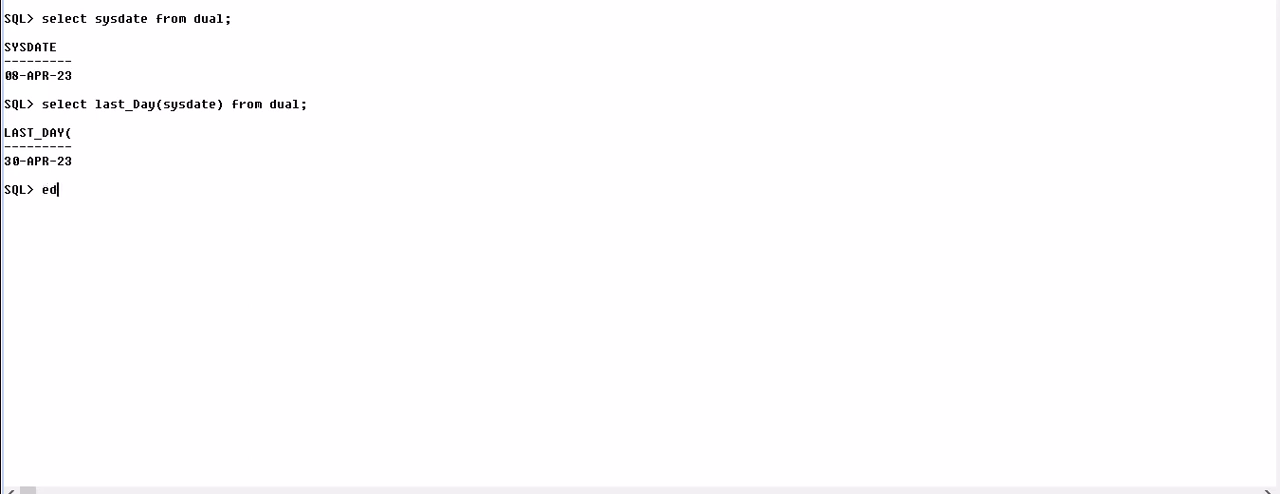
{"action": "key", "text": "Return"}
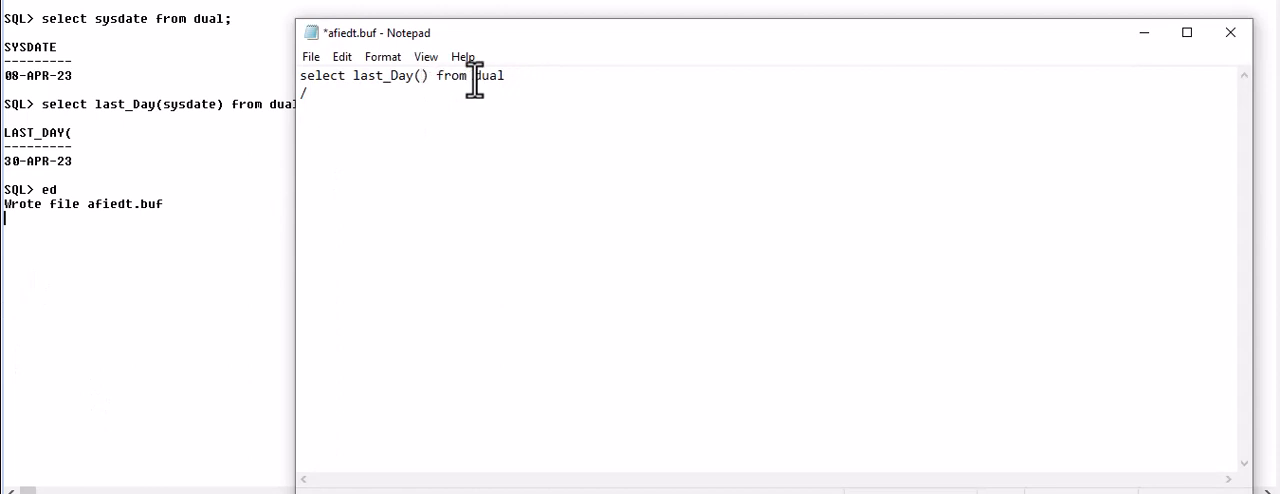
{"action": "type", "text": "'01"}
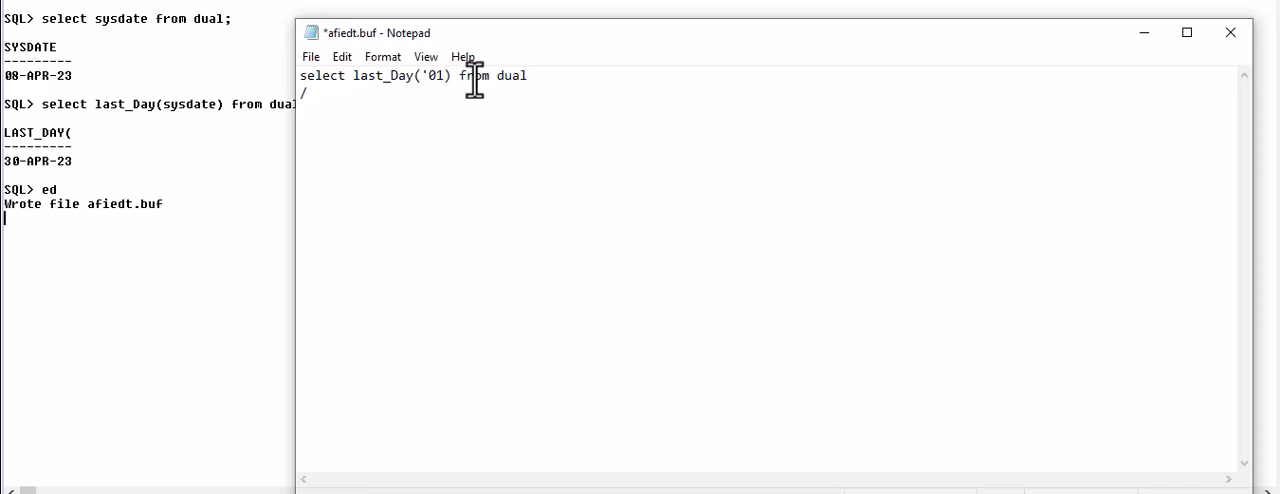
{"action": "type", "text": "-12"}
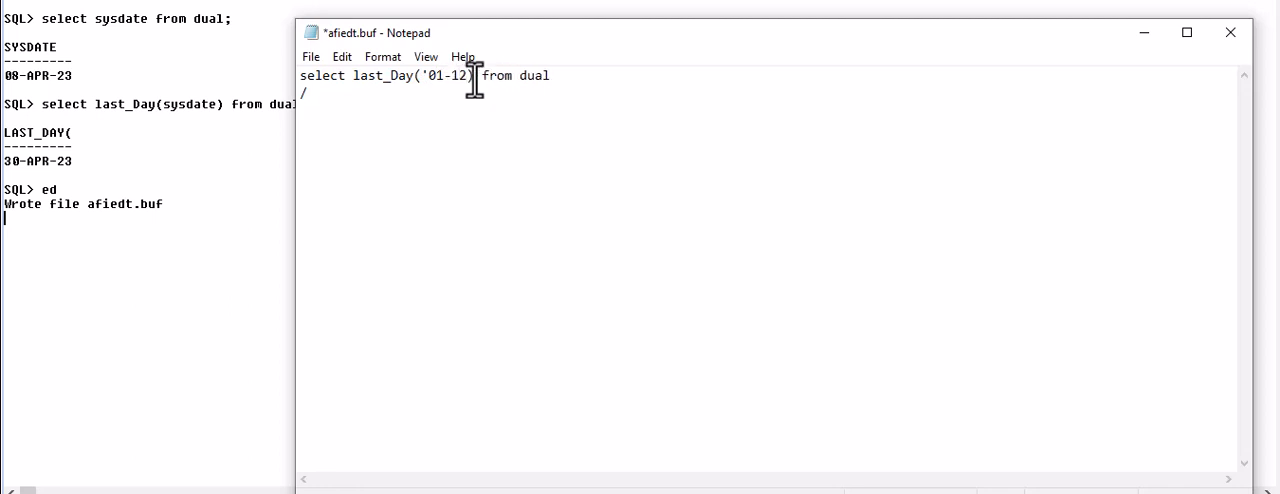
{"action": "type", "text": "-20"}
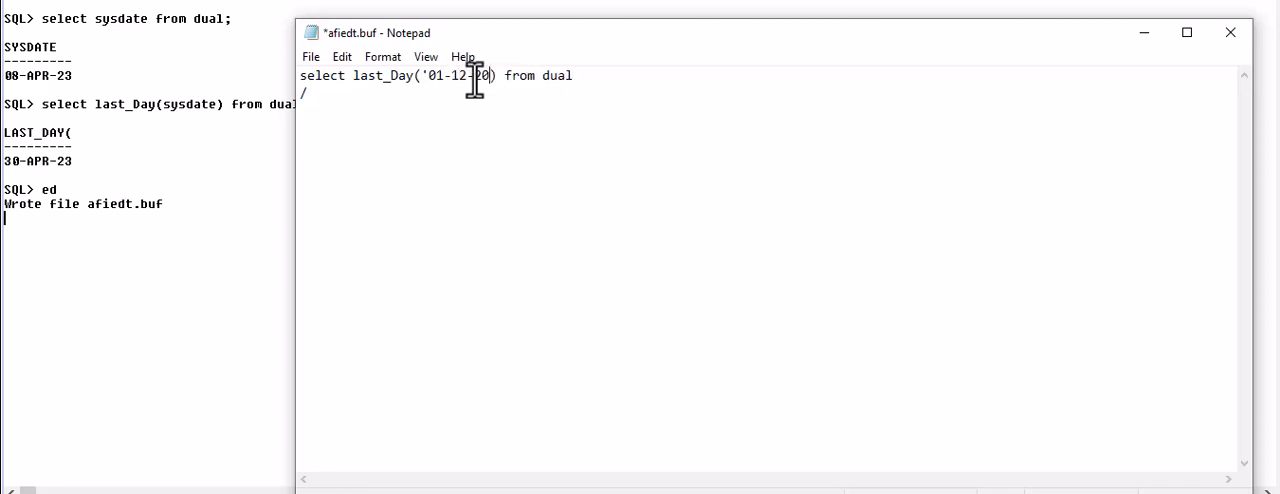
{"action": "type", "text": "22"}
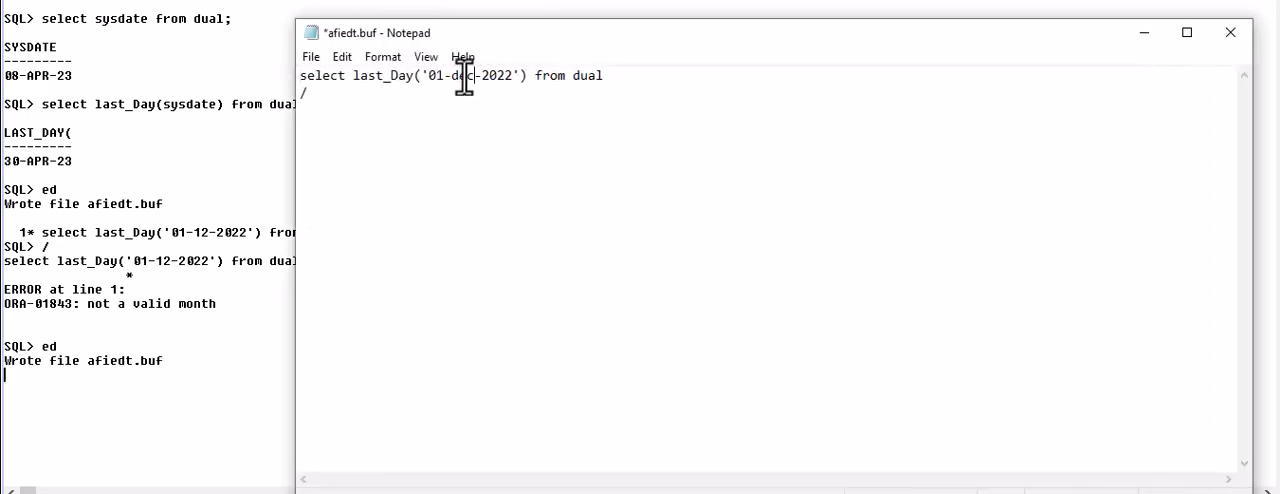
{"action": "left_click", "coordinate": [1228, 32]}
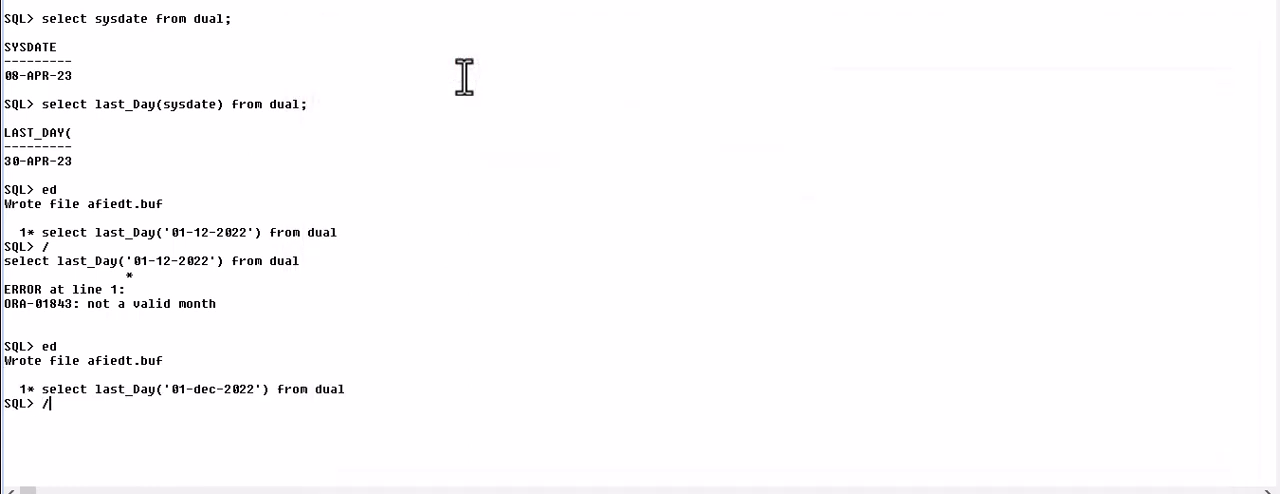
{"action": "key", "text": "Return"}
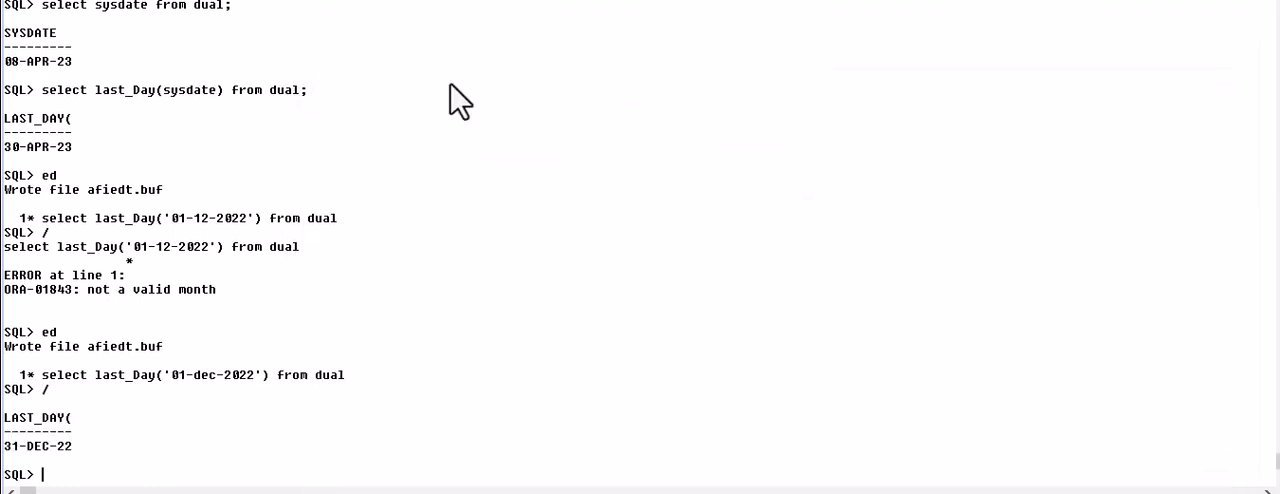
{"action": "mouse_move", "coordinate": [76, 460]}
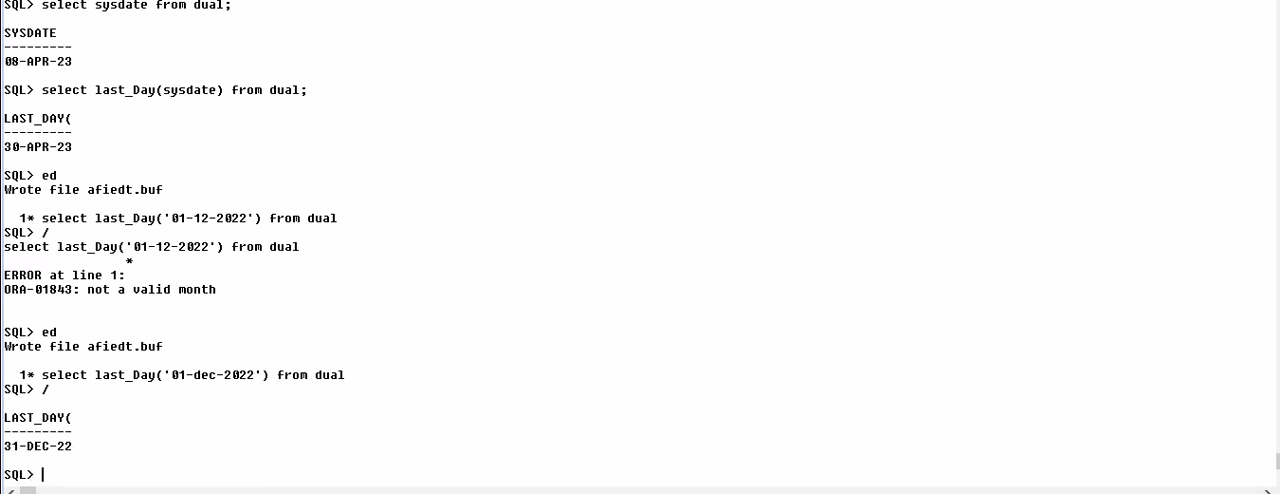
Step: Run select * from course_registration, listing all 35 student, subject and date rows
{"action": "type", "text": "es"}
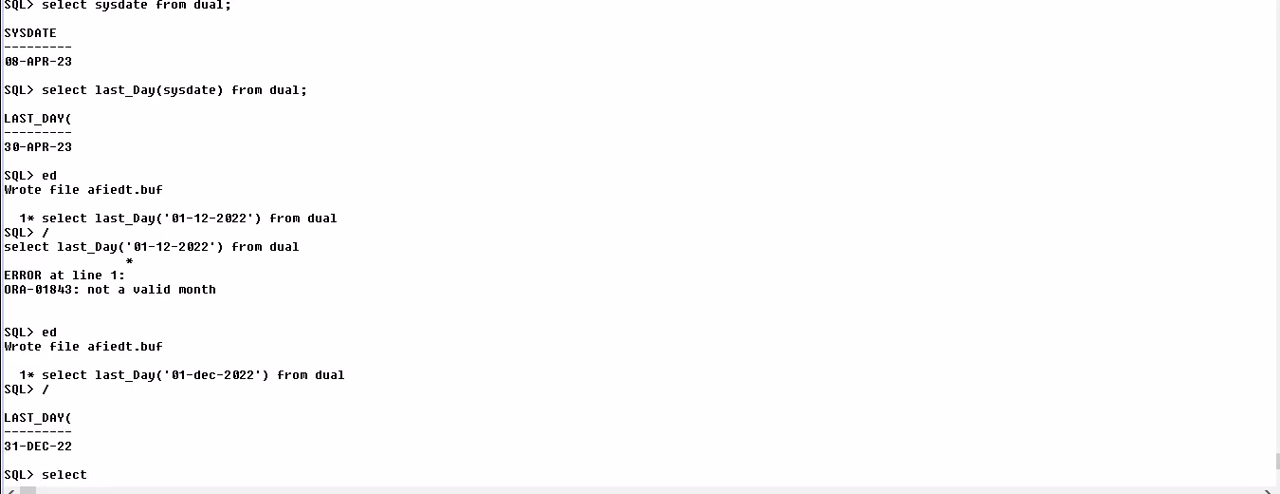
{"action": "type", "text": "* from course"}
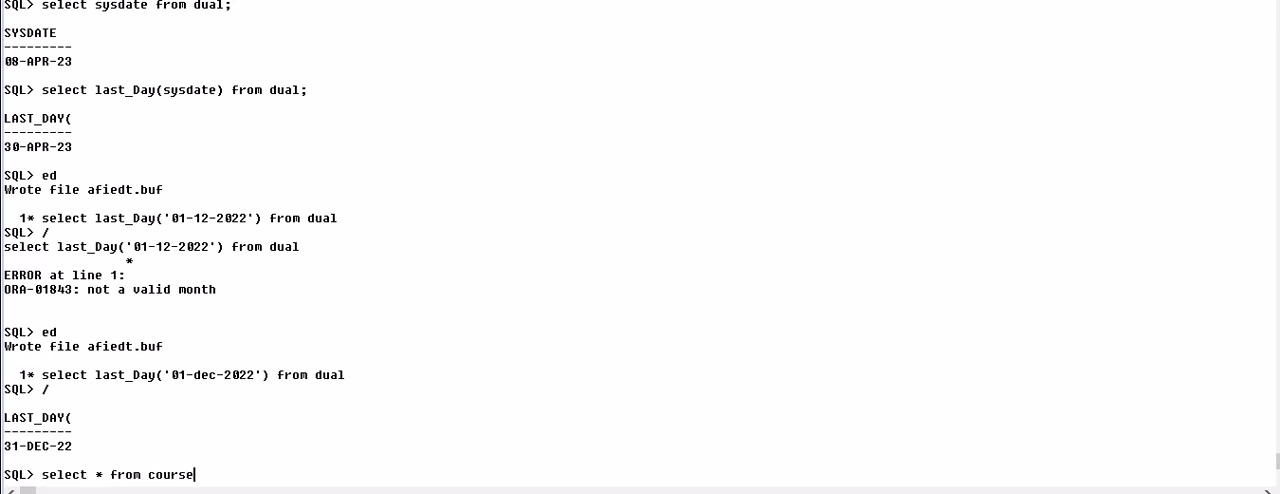
{"action": "type", "text": "_registra"}
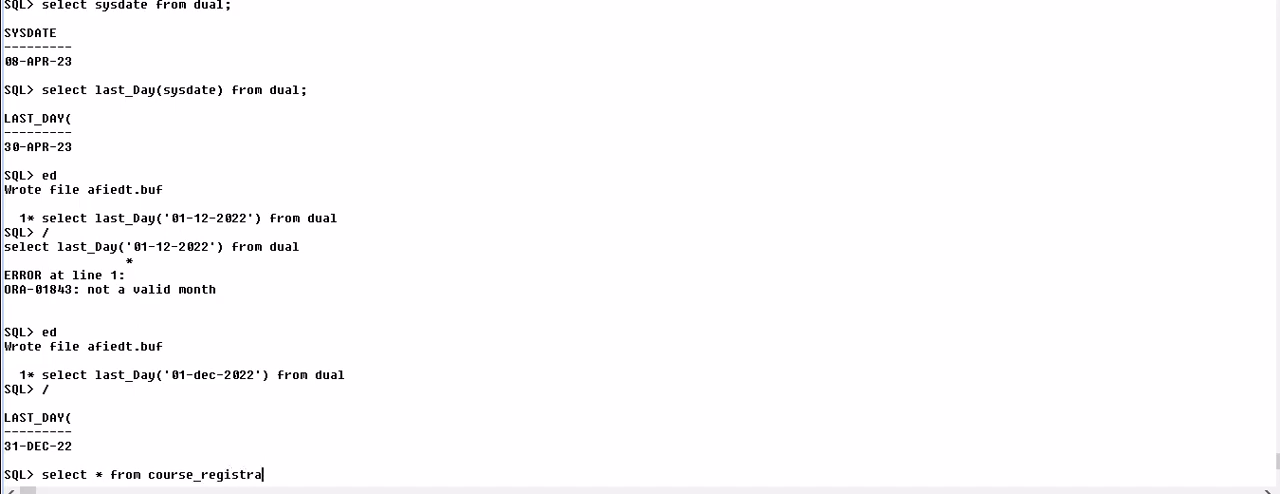
{"action": "key", "text": "Return"}
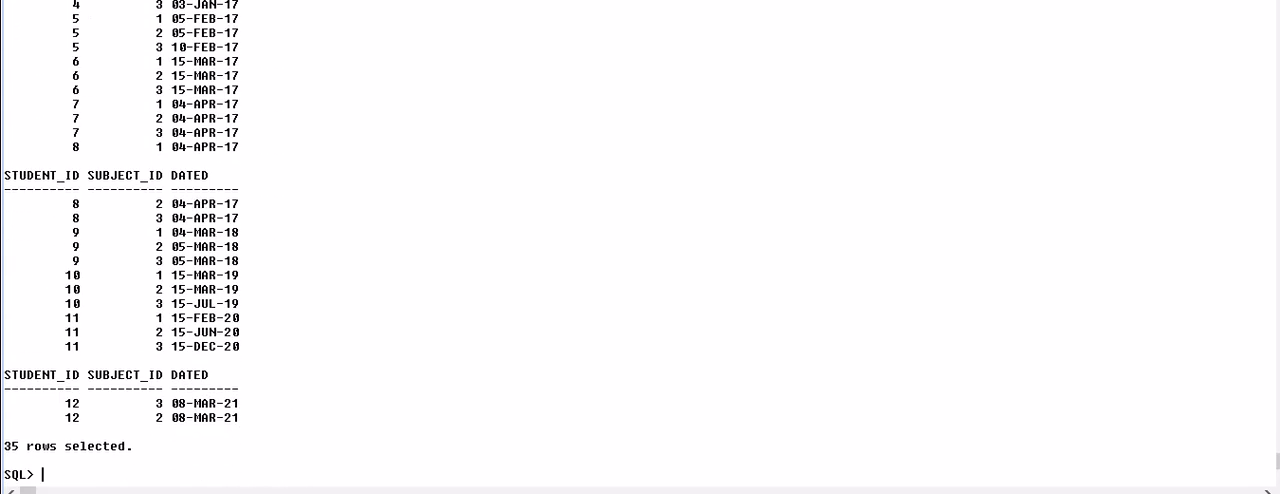
{"action": "type", "text": "select"}
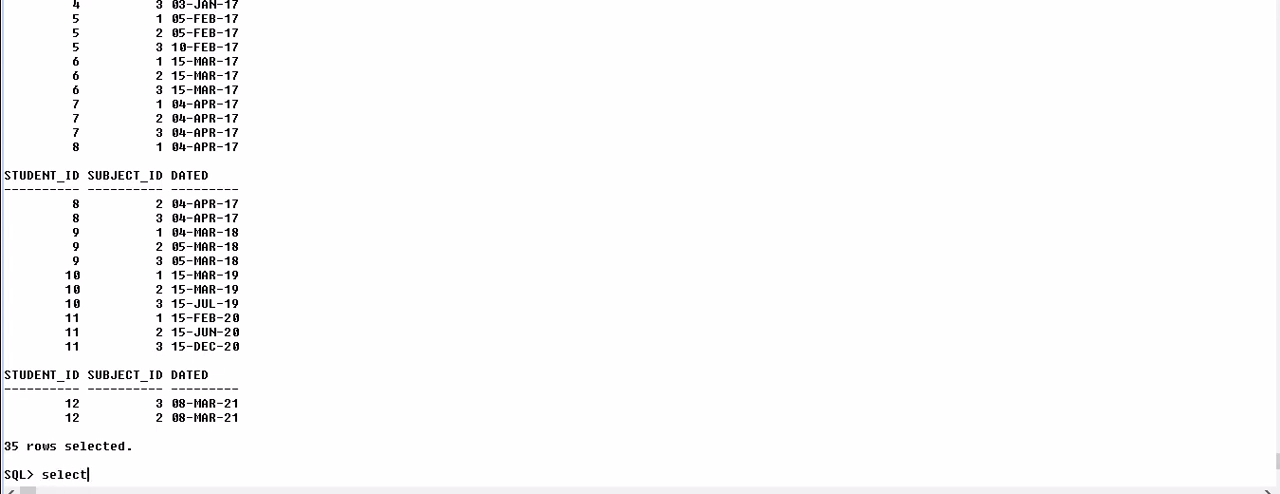
Step: Run select student_id, last_day(dated) from course_Registration, returning 35 month-end dates
{"action": "type", "text": "stude"}
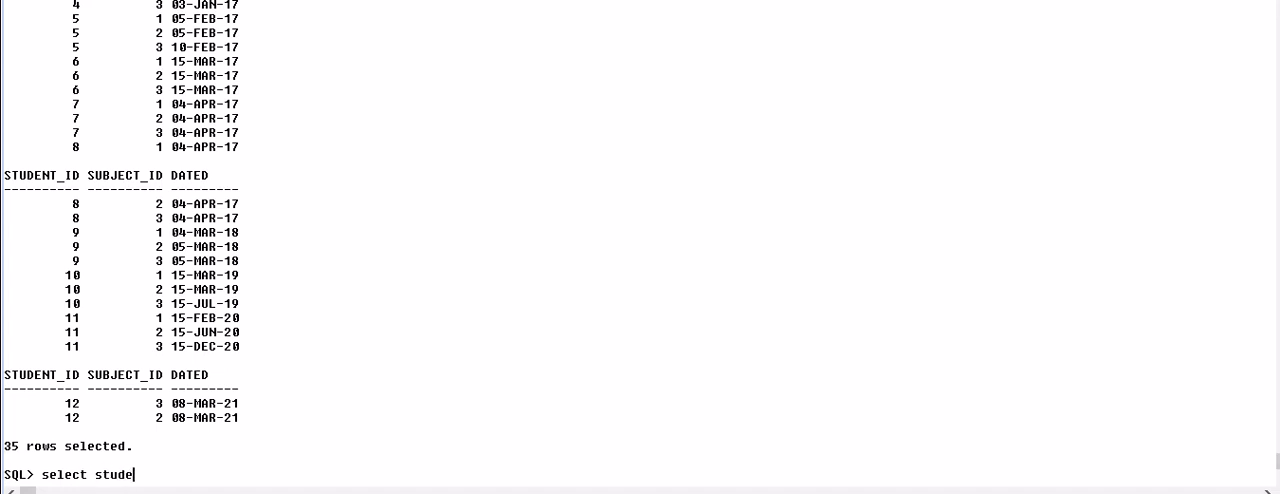
{"action": "type", "text": "nt_id"}
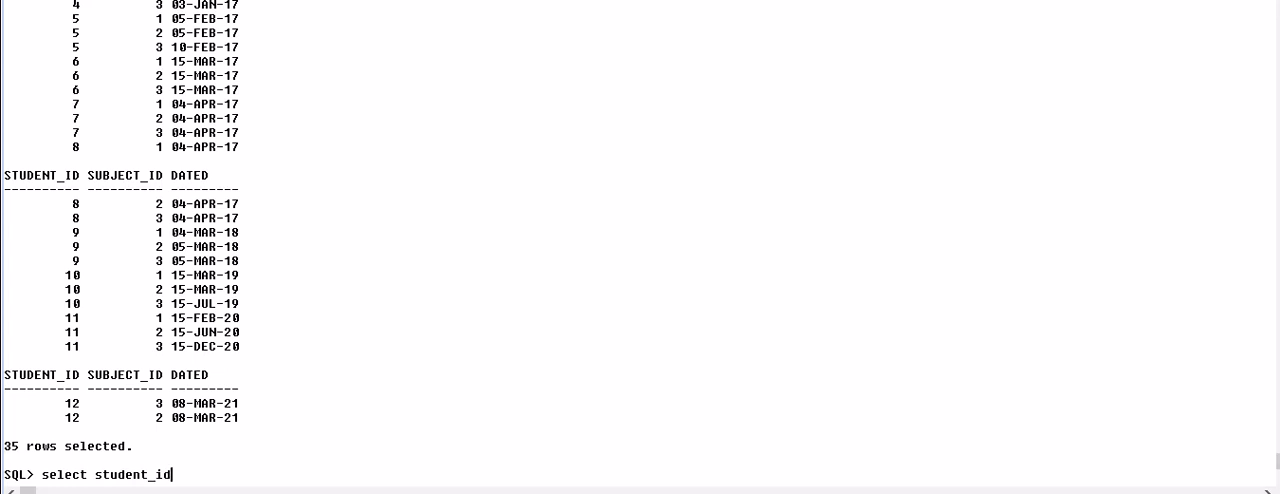
{"action": "type", "text": ","}
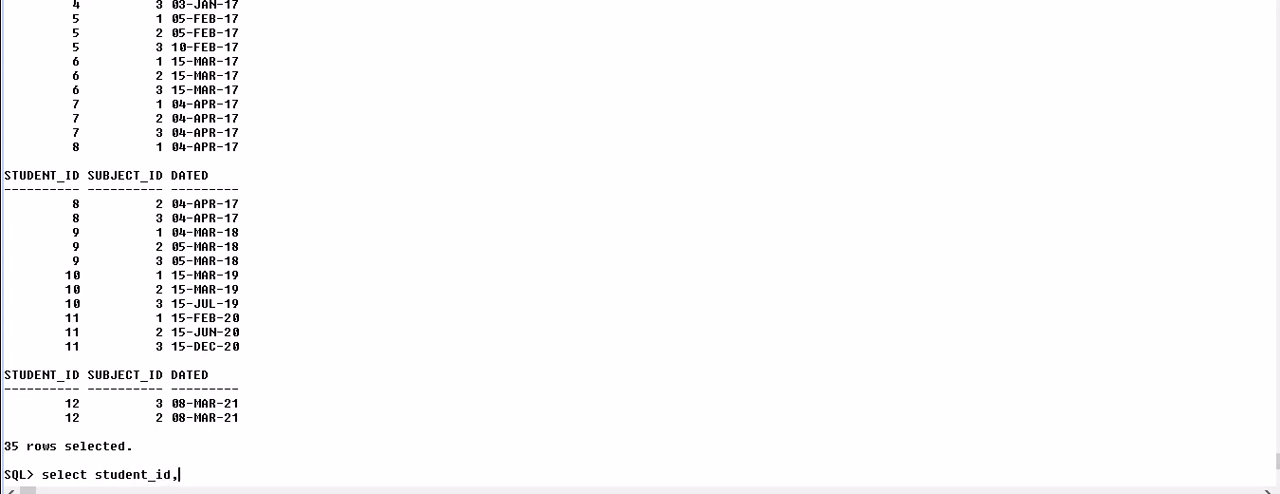
{"action": "type", "text": "last_"}
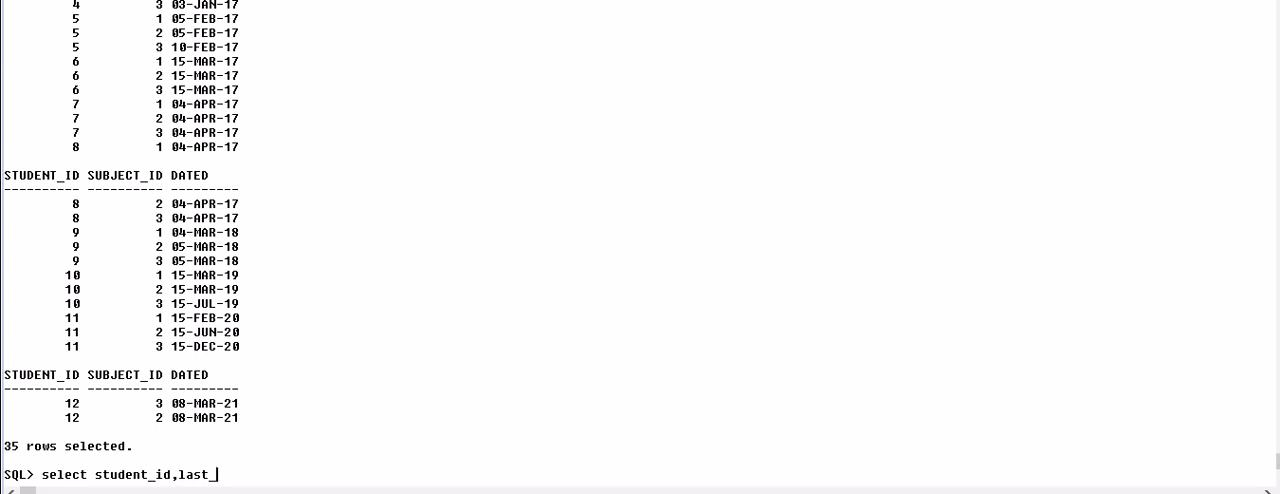
{"action": "type", "text": "day("}
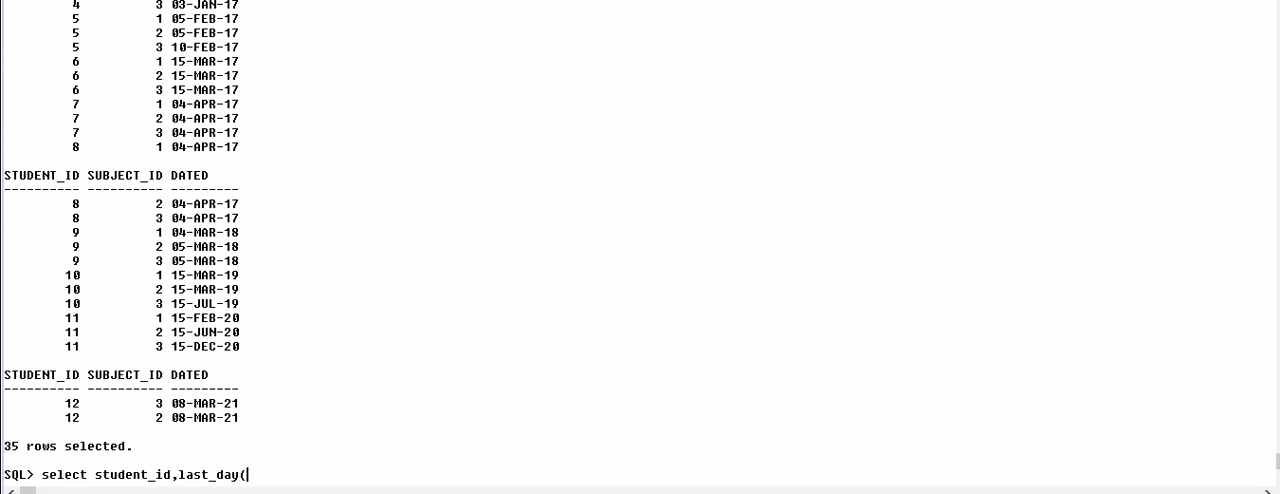
{"action": "type", "text": "dated) f"}
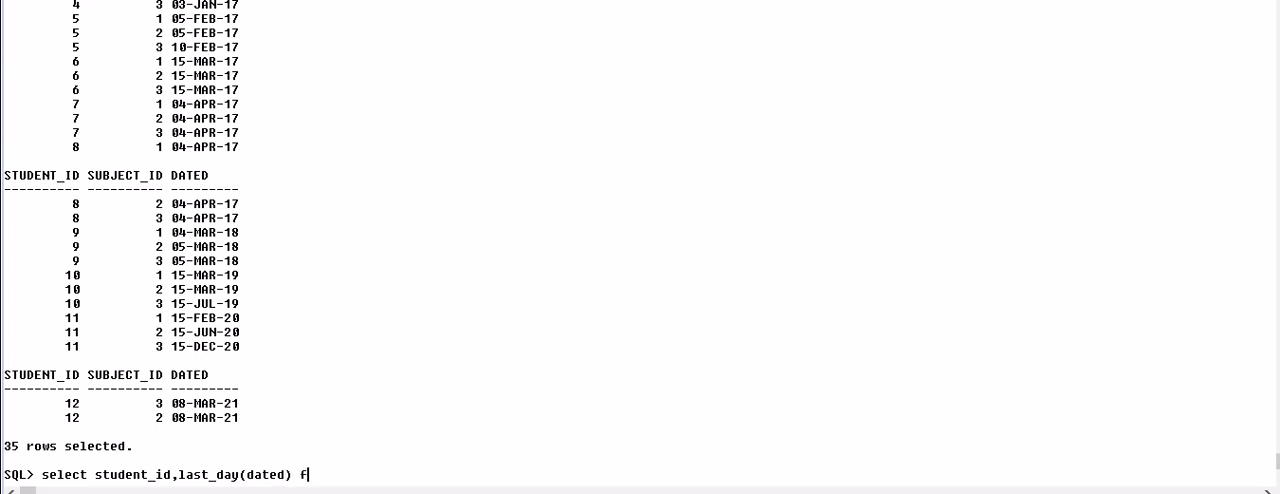
{"action": "type", "text": "rom course_Re"}
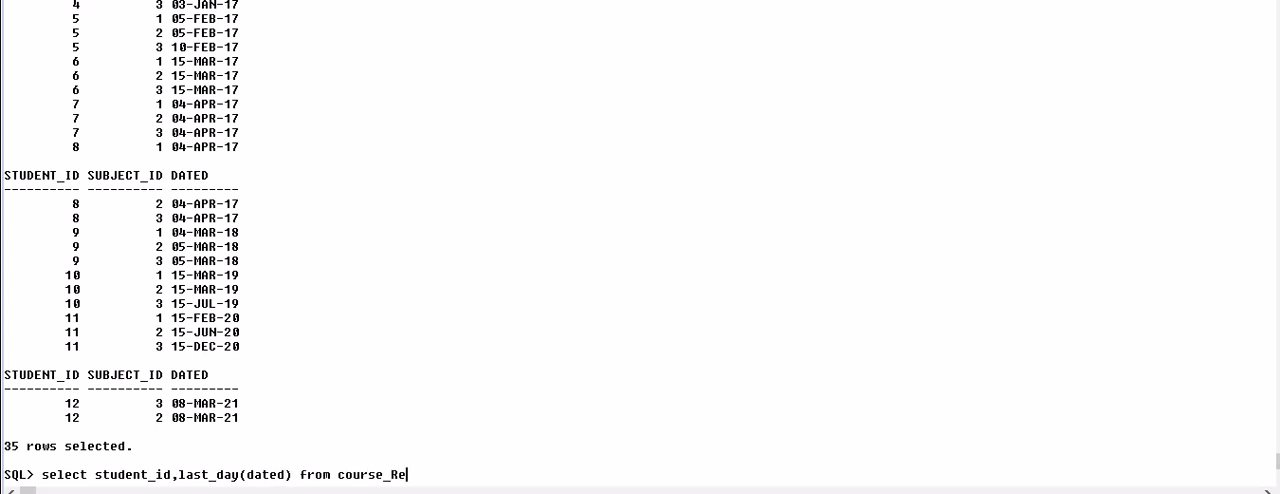
{"action": "type", "text": "gistration"}
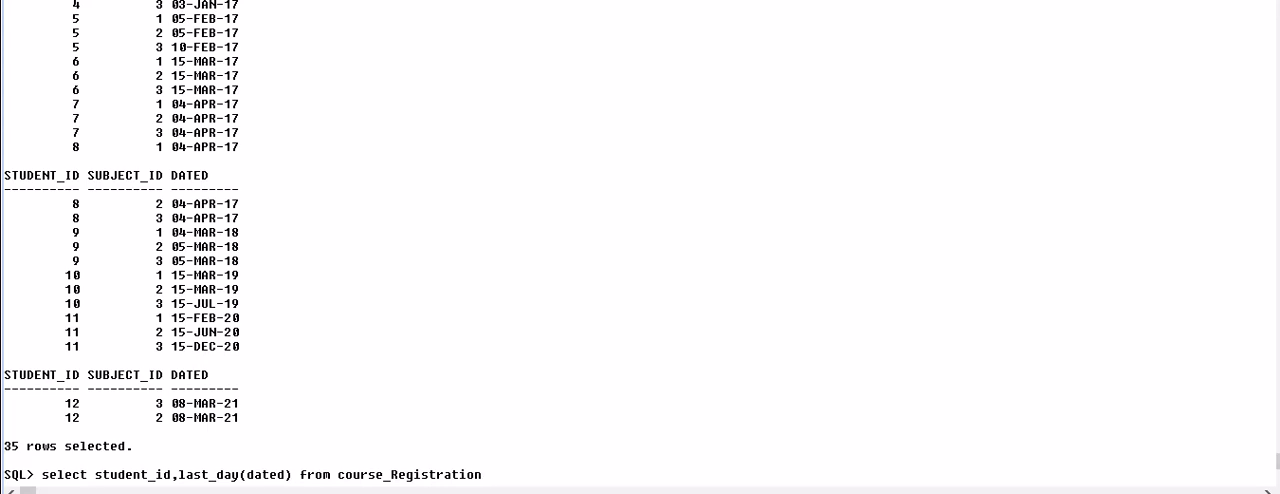
{"action": "key", "text": "Return"}
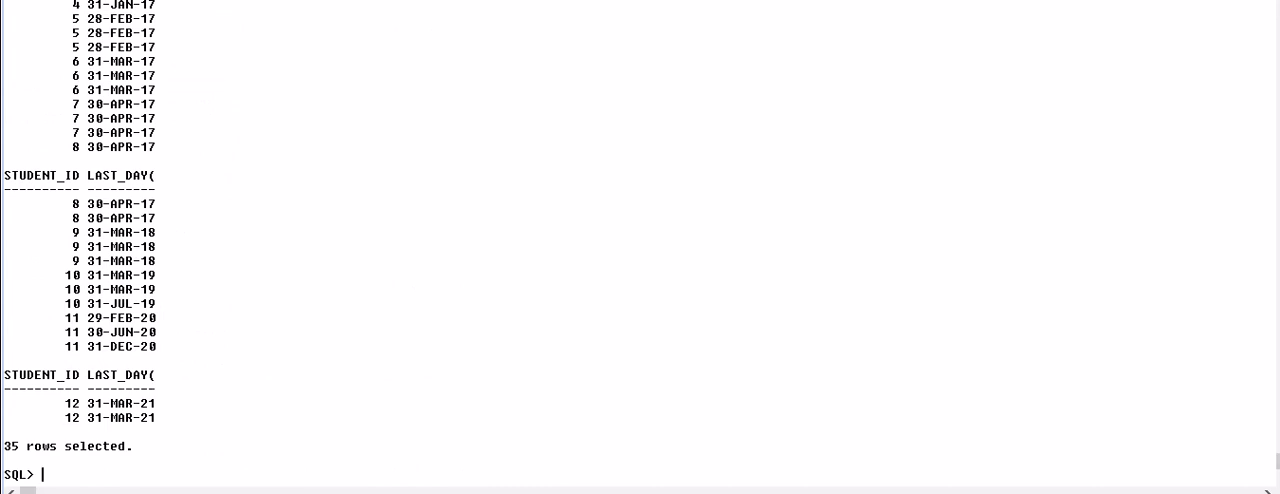
{"action": "type", "text": "ed"}
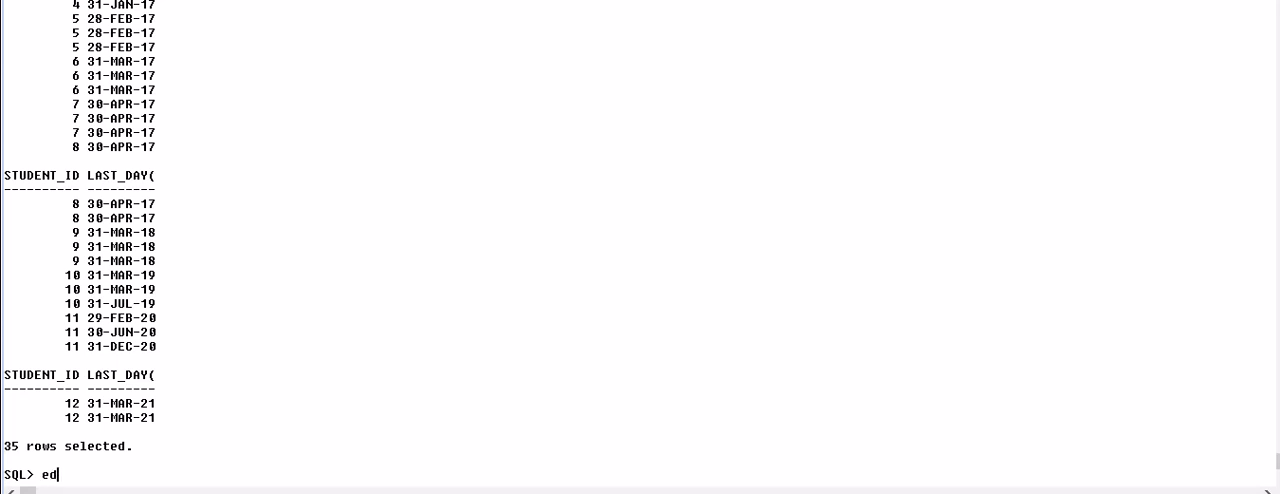
Step: In the ed buffer wrap last_day(dated) in to_char(...,'day') so the result shows weekday names
{"action": "key", "text": "Return"}
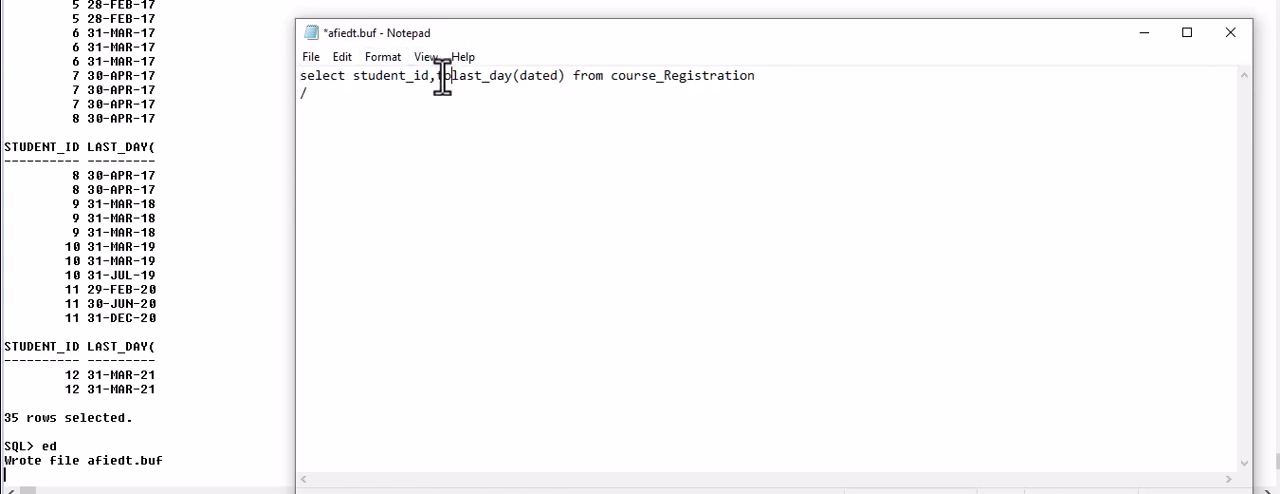
{"action": "type", "text": "to_char("}
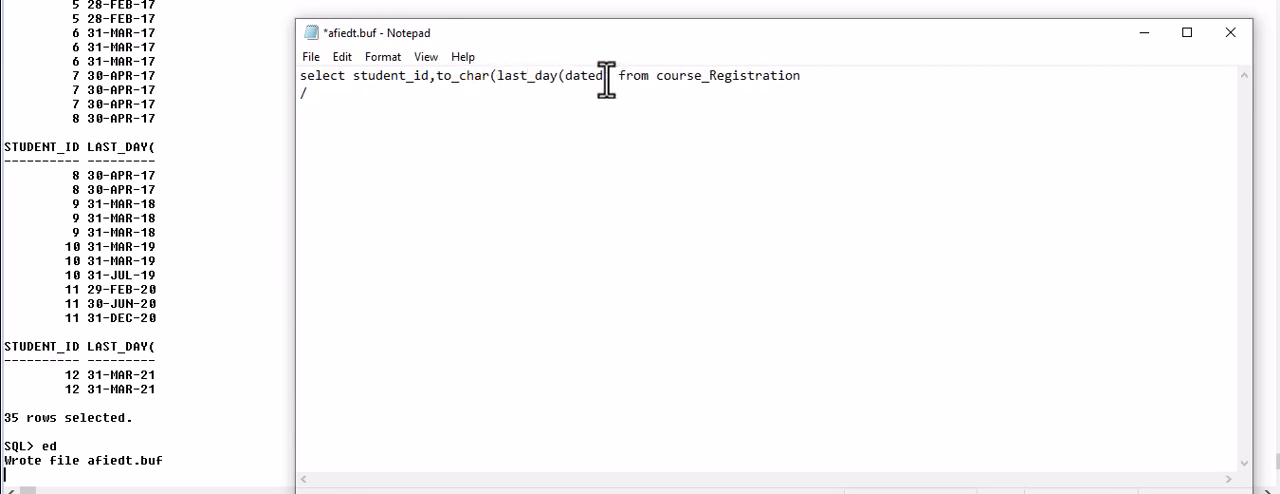
{"action": "type", "text": ","}
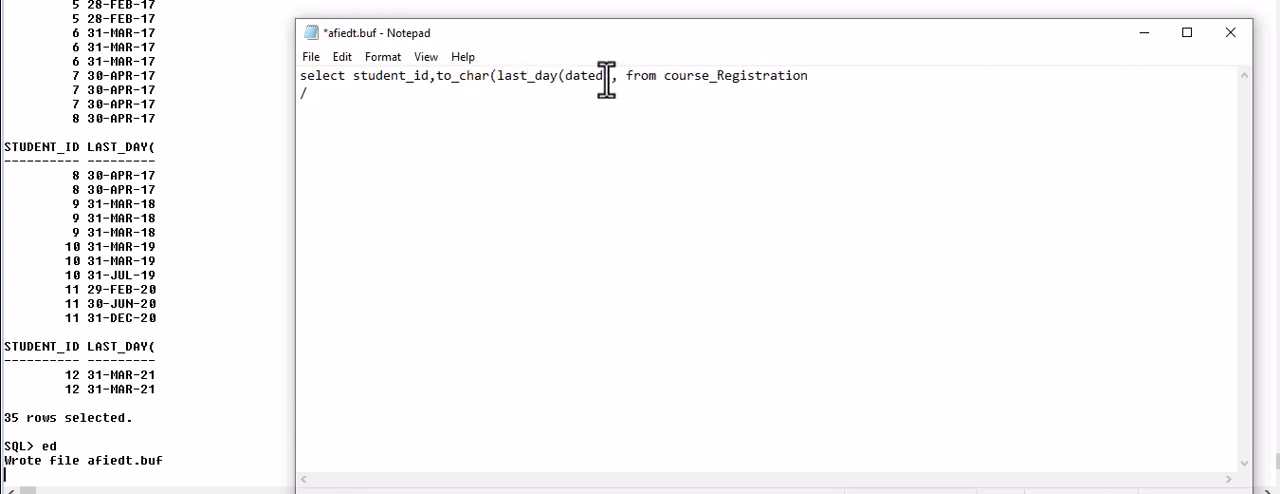
{"action": "type", "text": ",'d"}
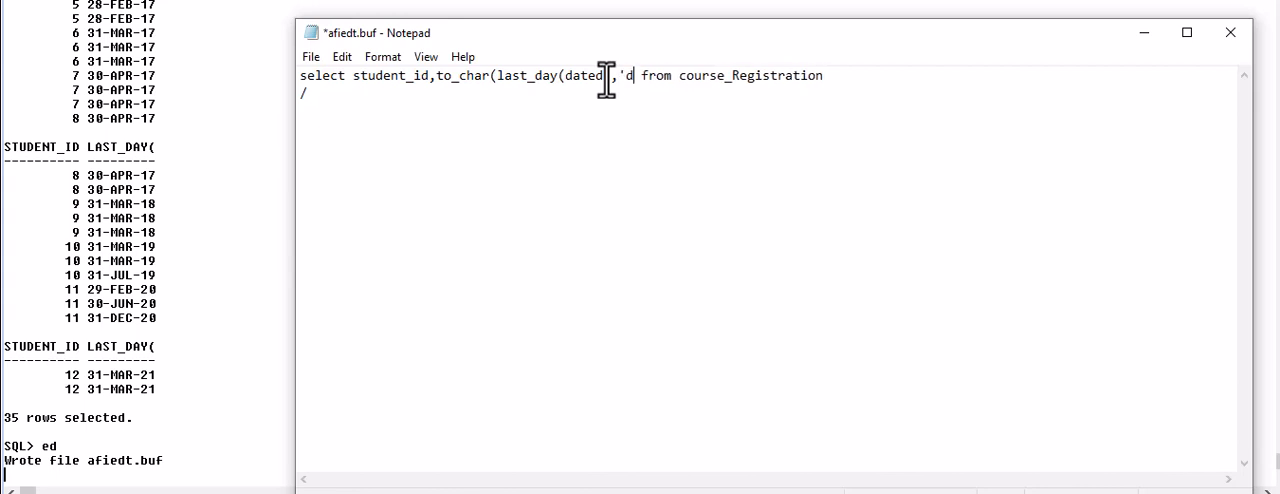
{"action": "type", "text": "ay"}
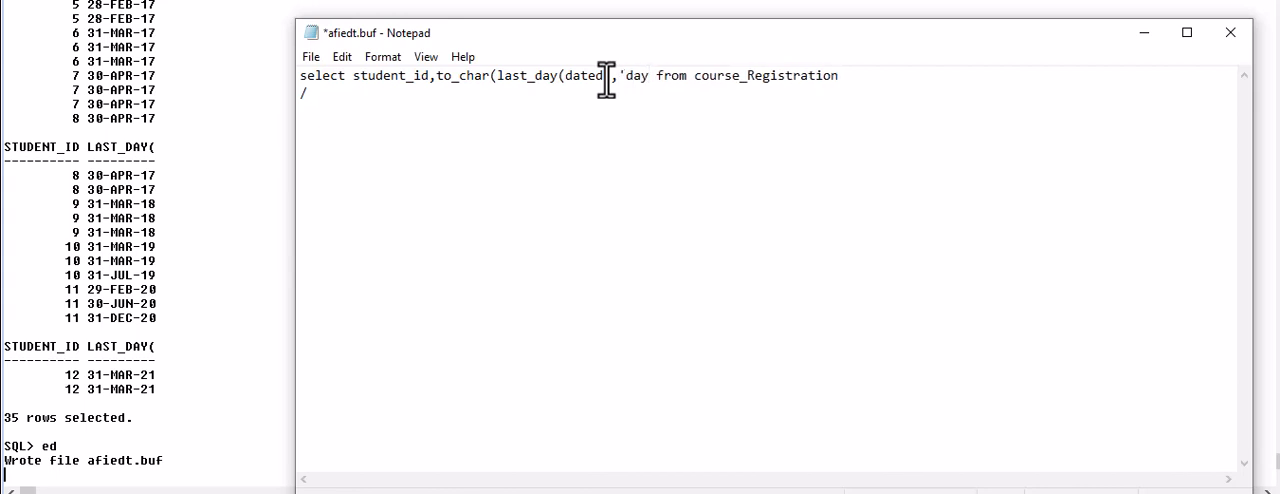
{"action": "type", "text": ")"}
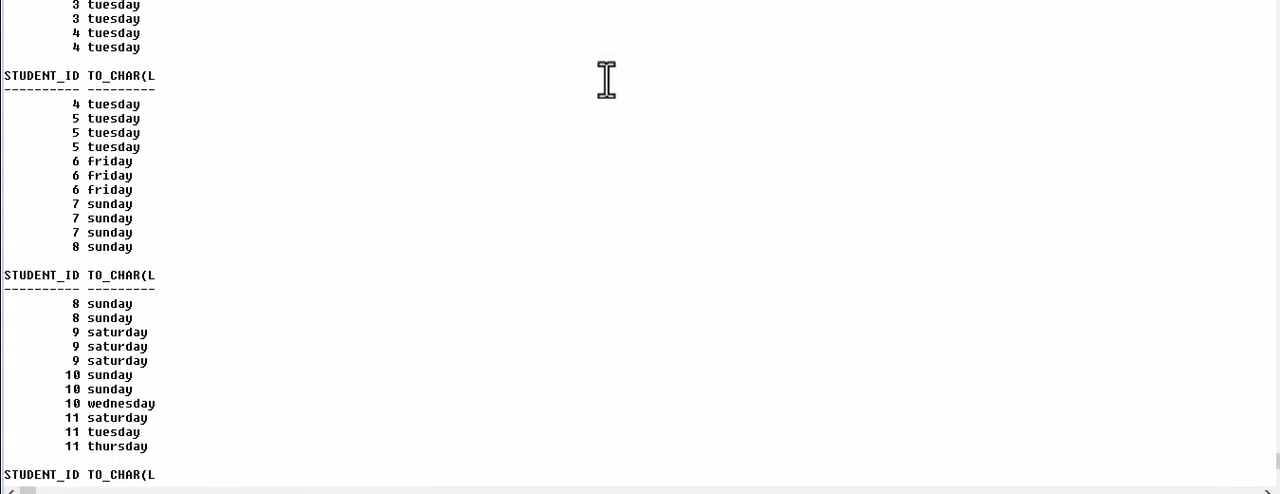
{"action": "scroll", "scroll_direction": "down", "scroll_amount": 3}
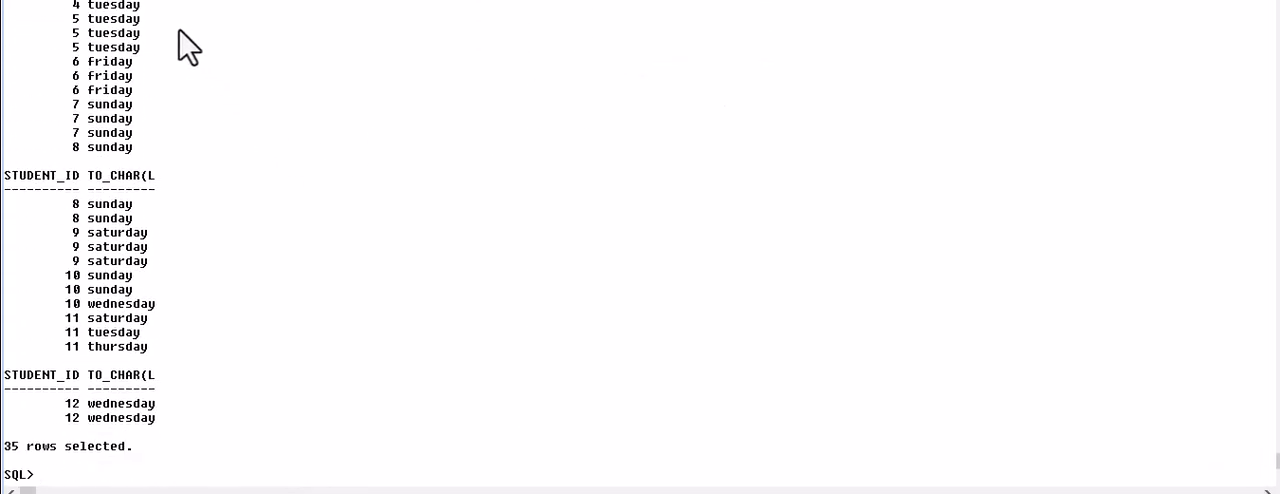
{"action": "mouse_move", "coordinate": [164, 190]}
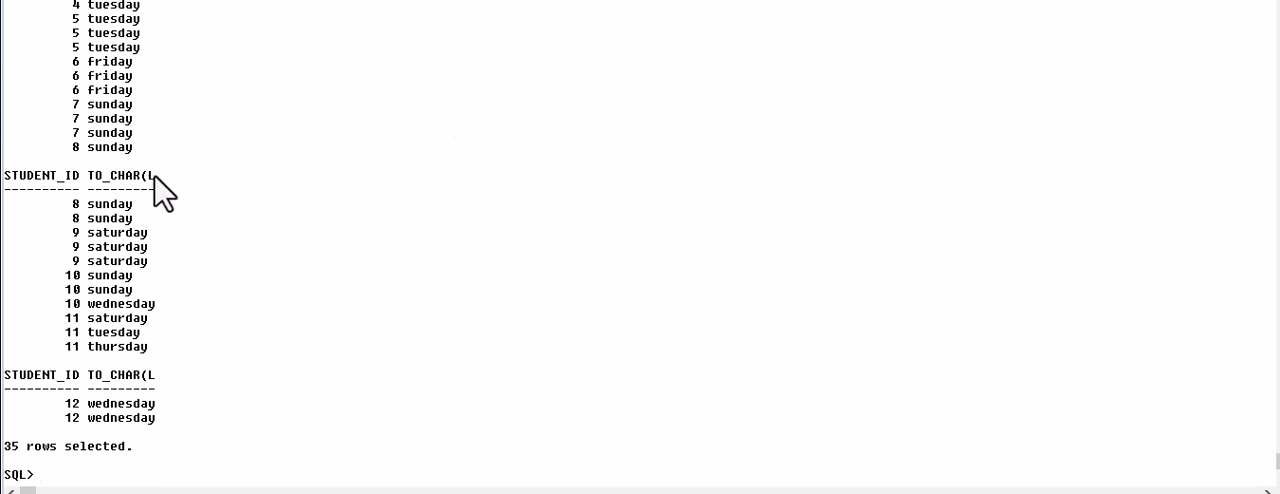
{"action": "mouse_move", "coordinate": [140, 244]}
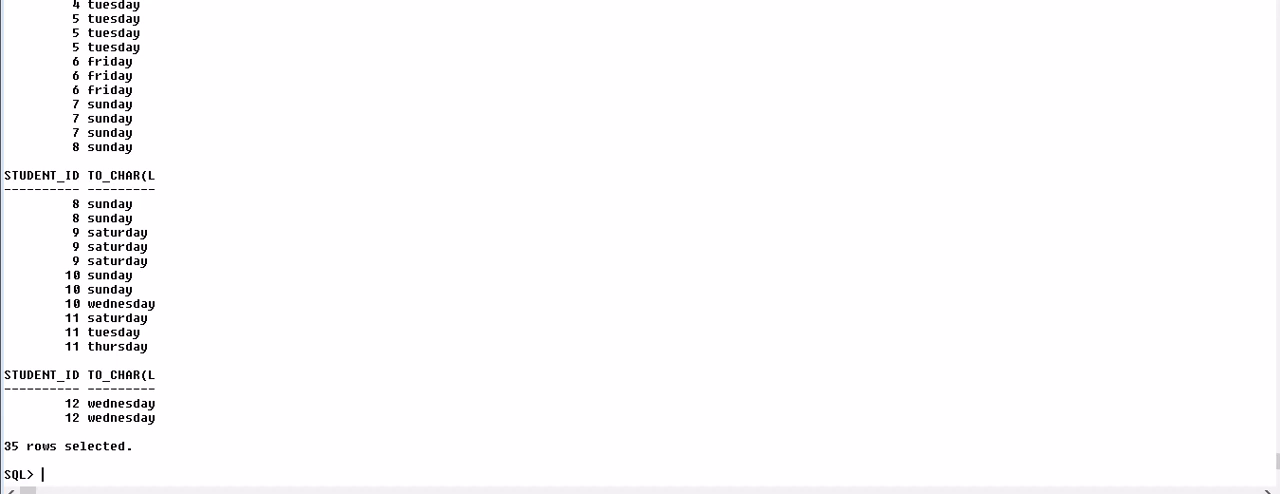
Step: Run select next_Day(sysdate,'Fri') from dual, returning the next Friday 14-APR-23
{"action": "type", "text": "se"}
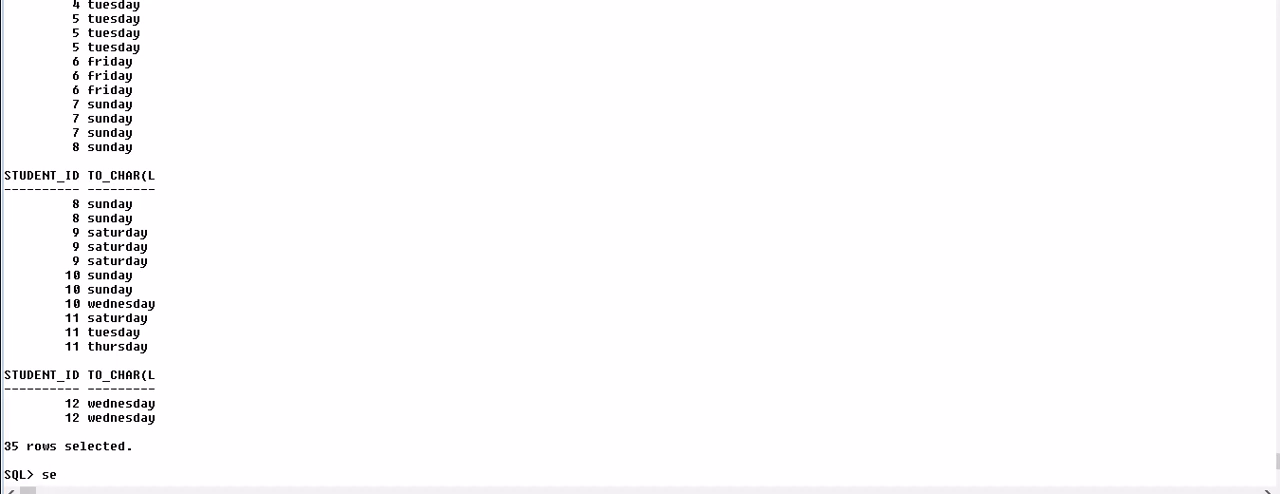
{"action": "type", "text": "lect"}
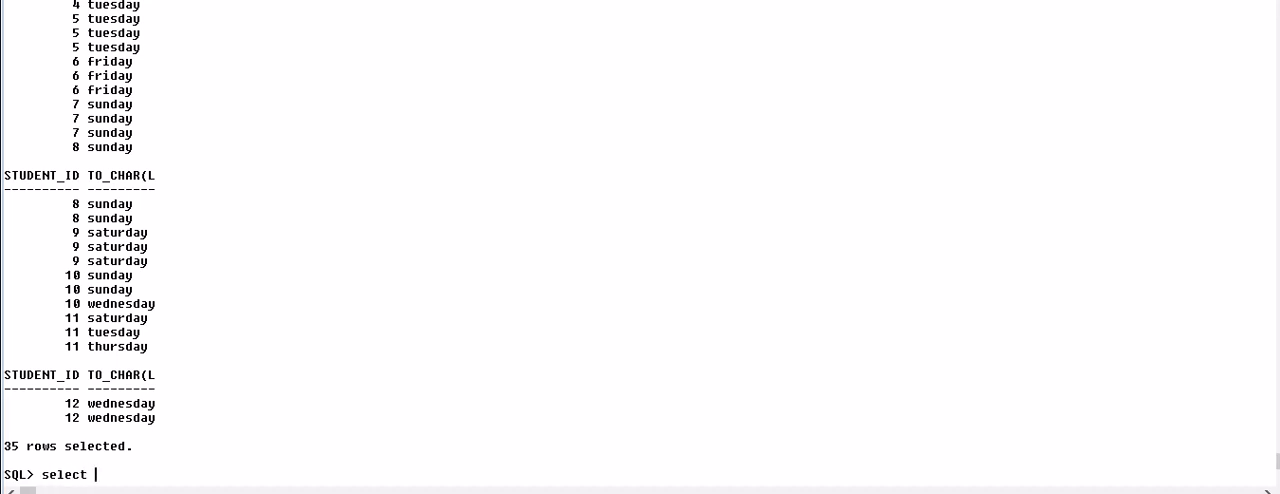
{"action": "type", "text": "next_Day"}
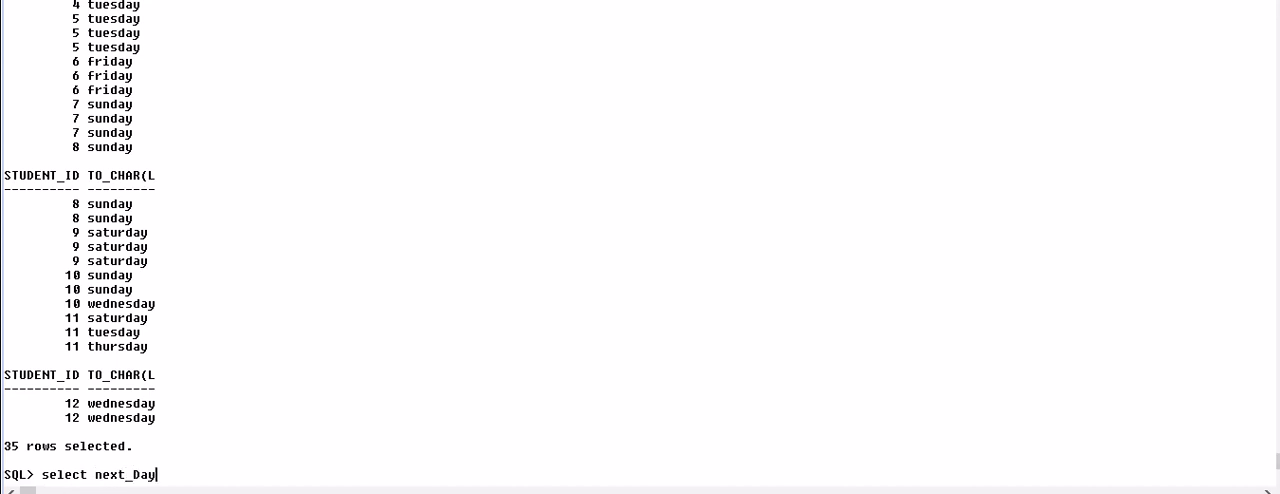
{"action": "type", "text": "("}
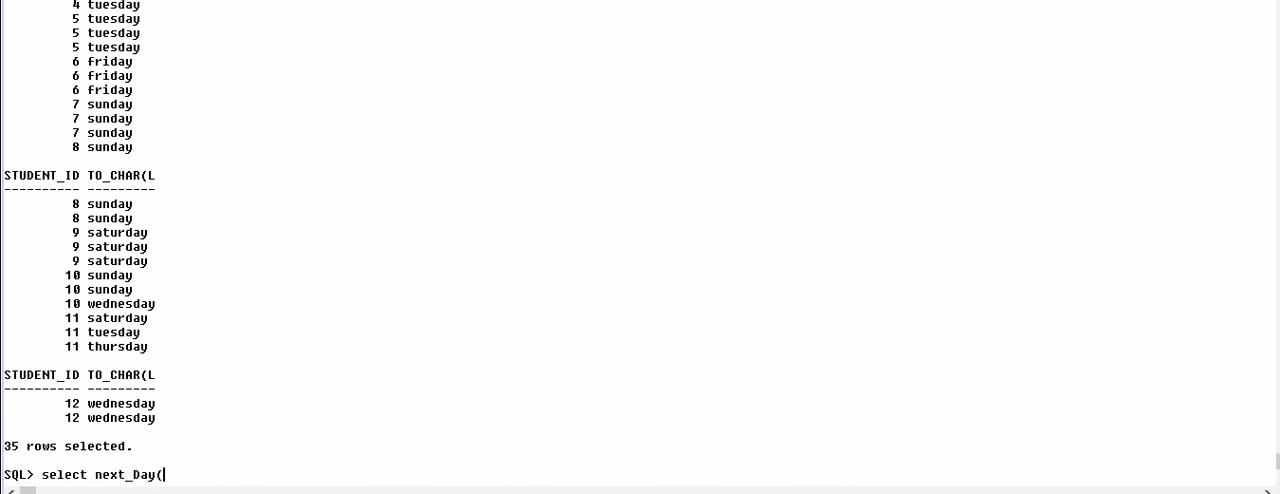
{"action": "type", "text": "sys"}
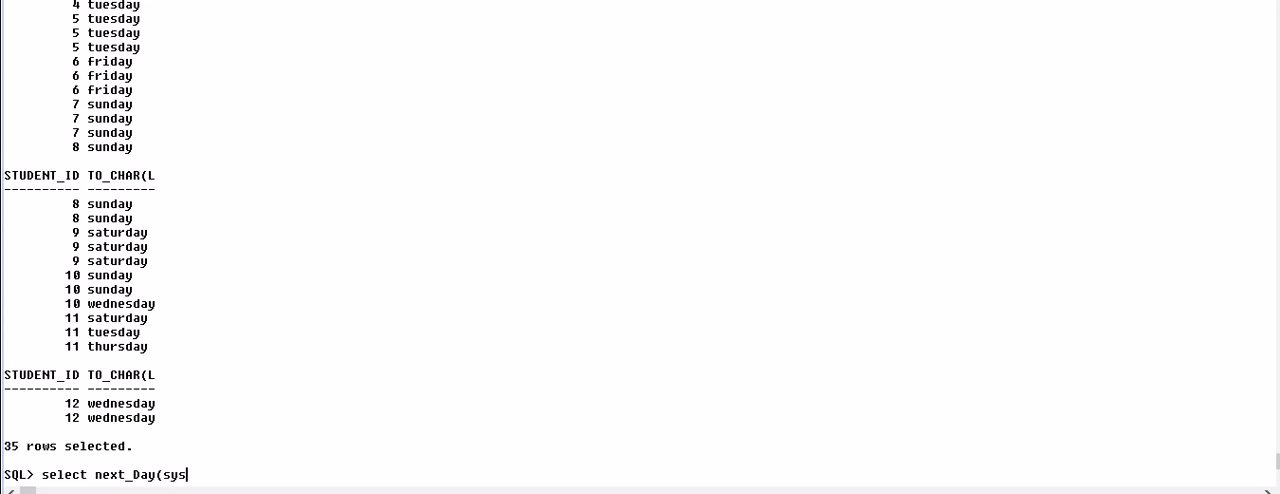
{"action": "type", "text": "date"}
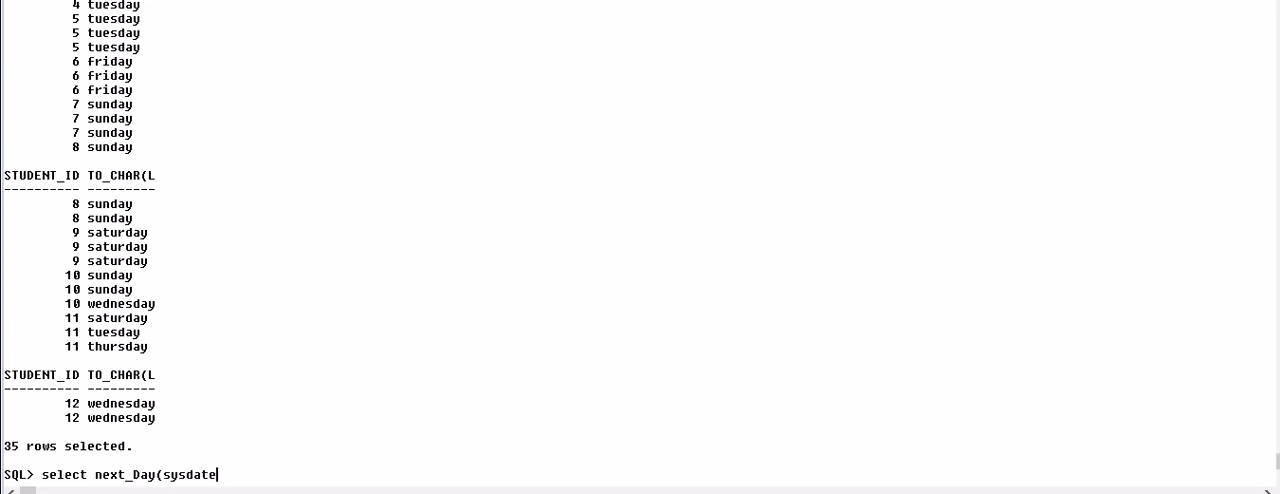
{"action": "type", "text": ",'"}
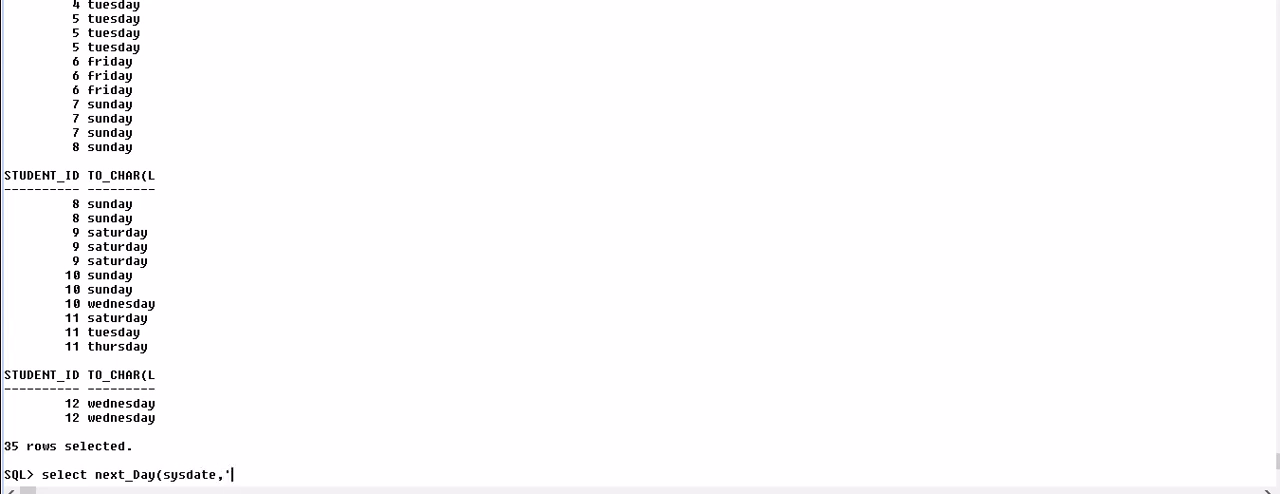
{"action": "type", "text": "Fri"}
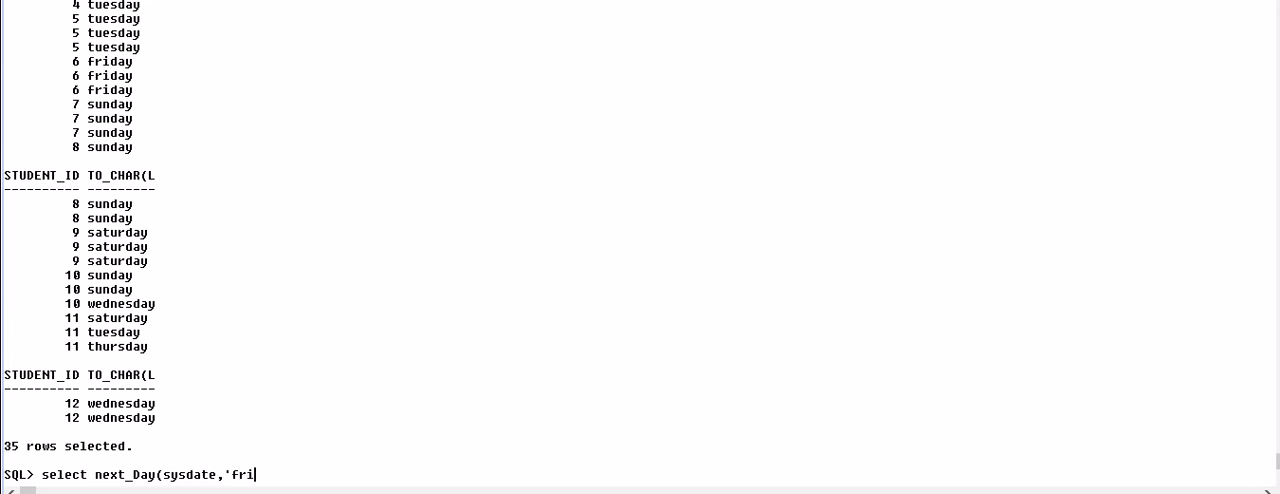
{"action": "type", "text": ")"}
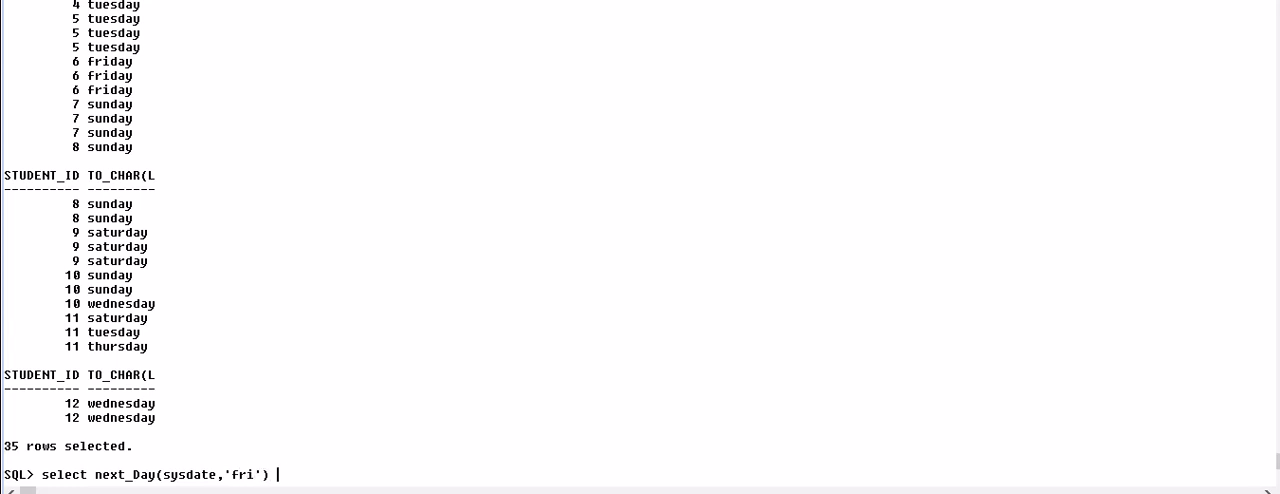
{"action": "key", "text": "Return"}
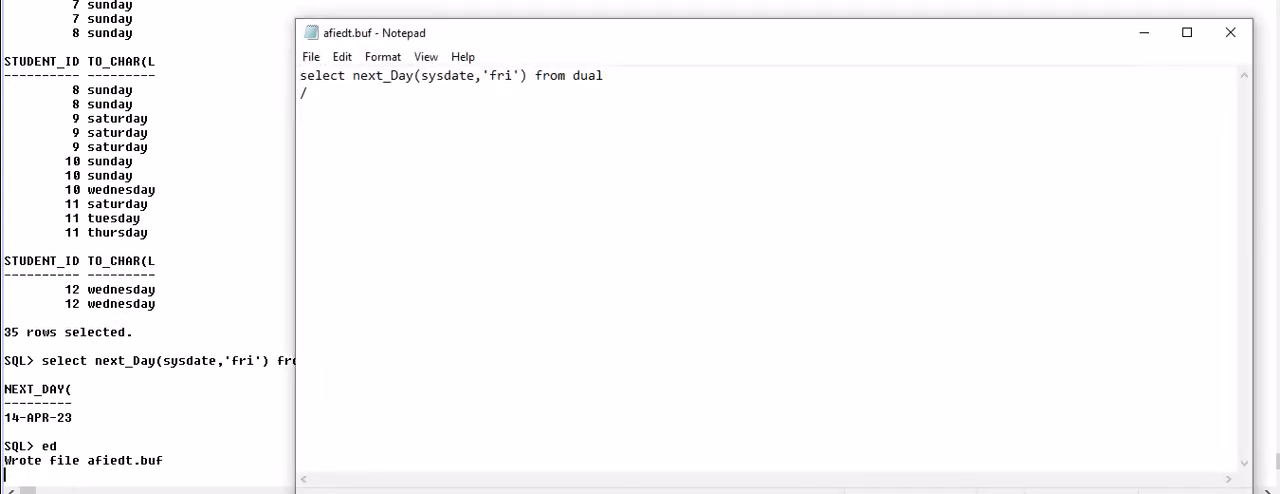
{"action": "mouse_move", "coordinate": [474, 76]}
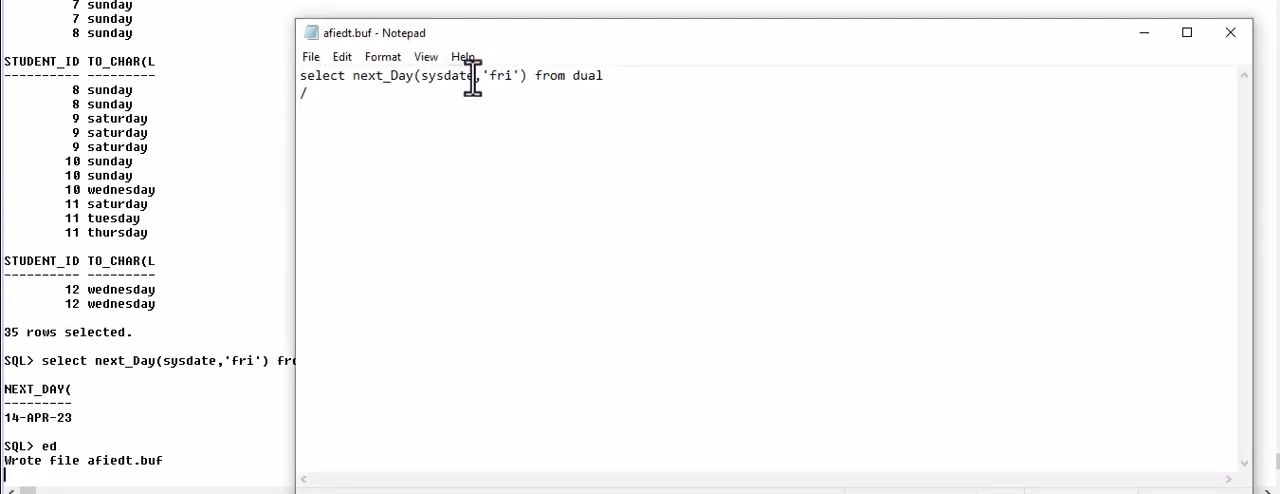
Step: In the Notepad buffer replace sysdate with the literal date 01-may-2023 in the next_Day call
{"action": "key", "text": "Delete"}
{"action": "type", "text": "'"}
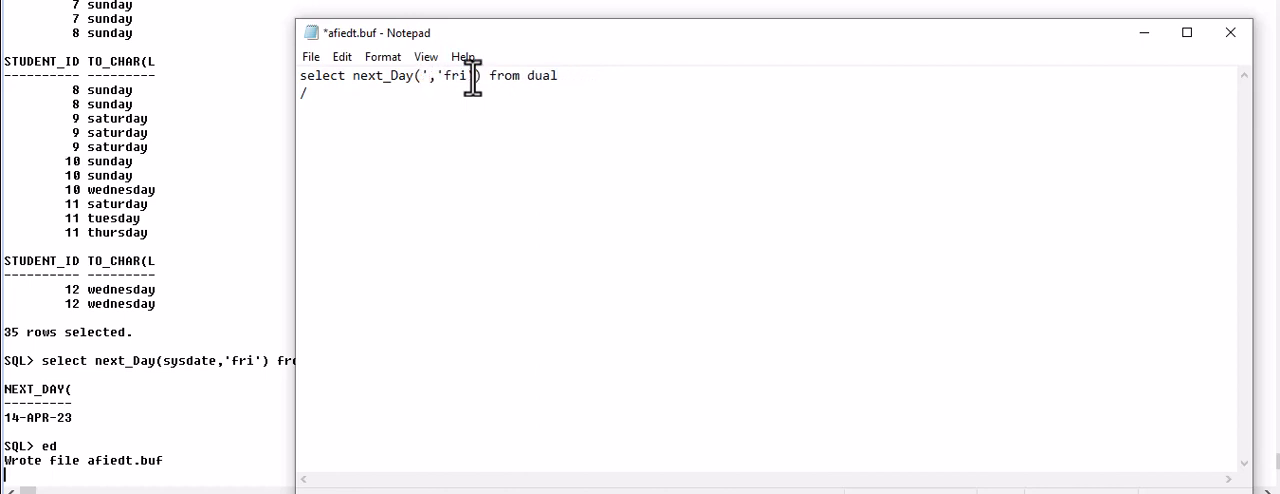
{"action": "type", "text": "01-"}
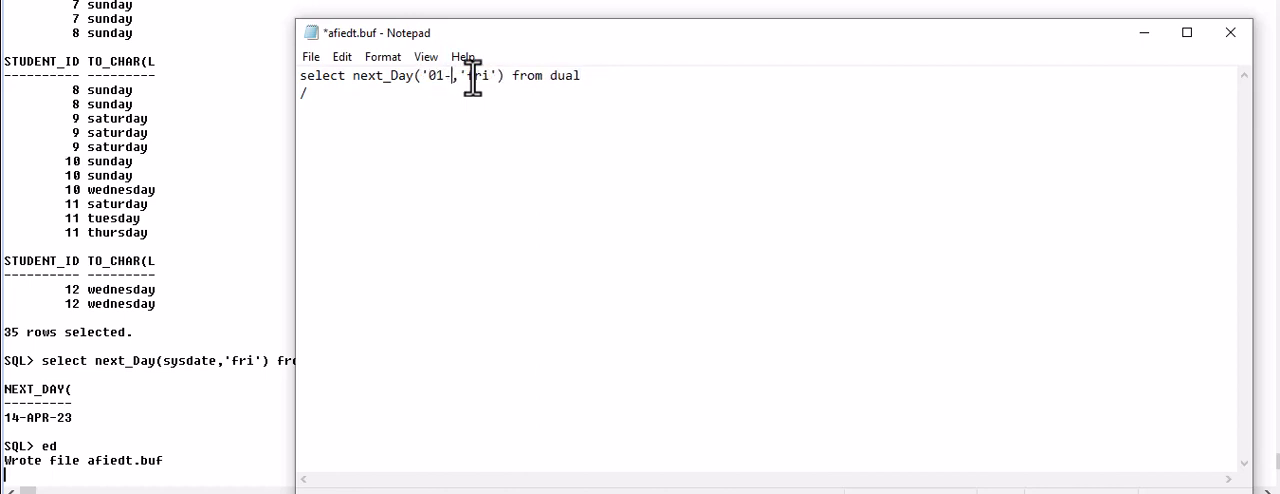
{"action": "type", "text": "j"}
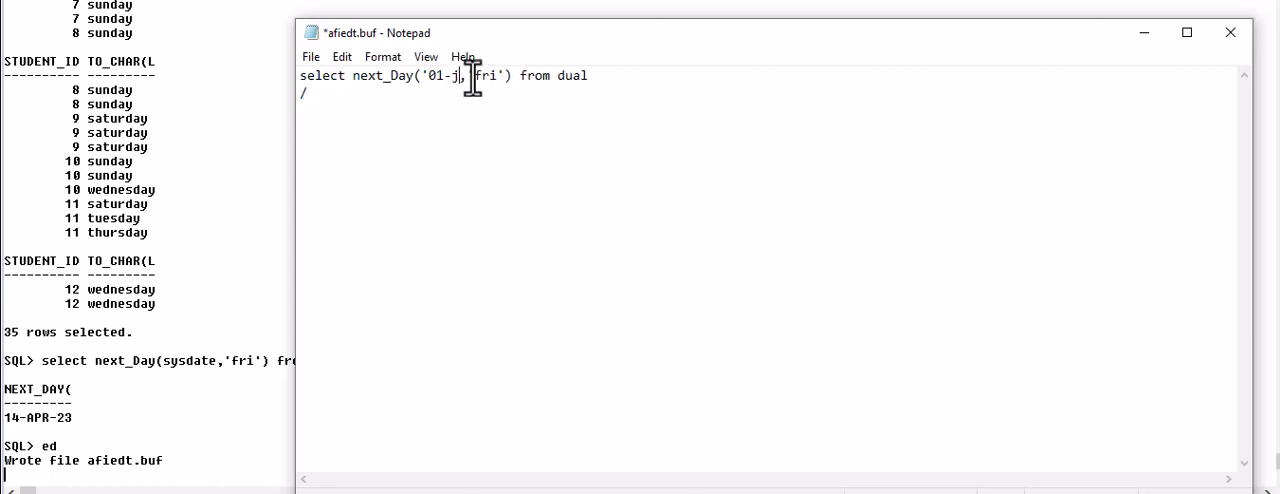
{"action": "type", "text": "may"}
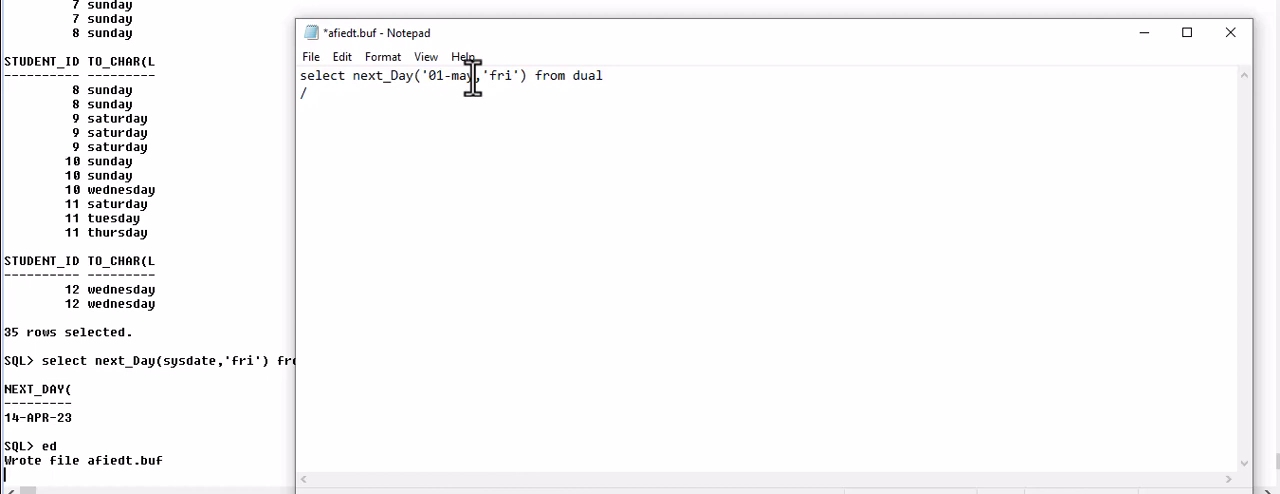
{"action": "type", "text": "-2"}
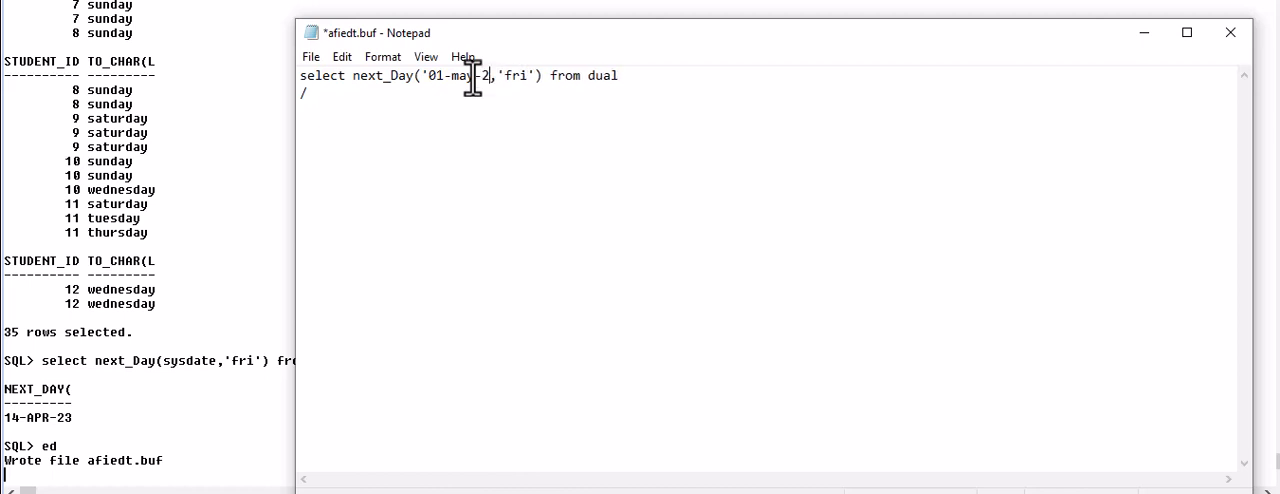
{"action": "type", "text": "023"}
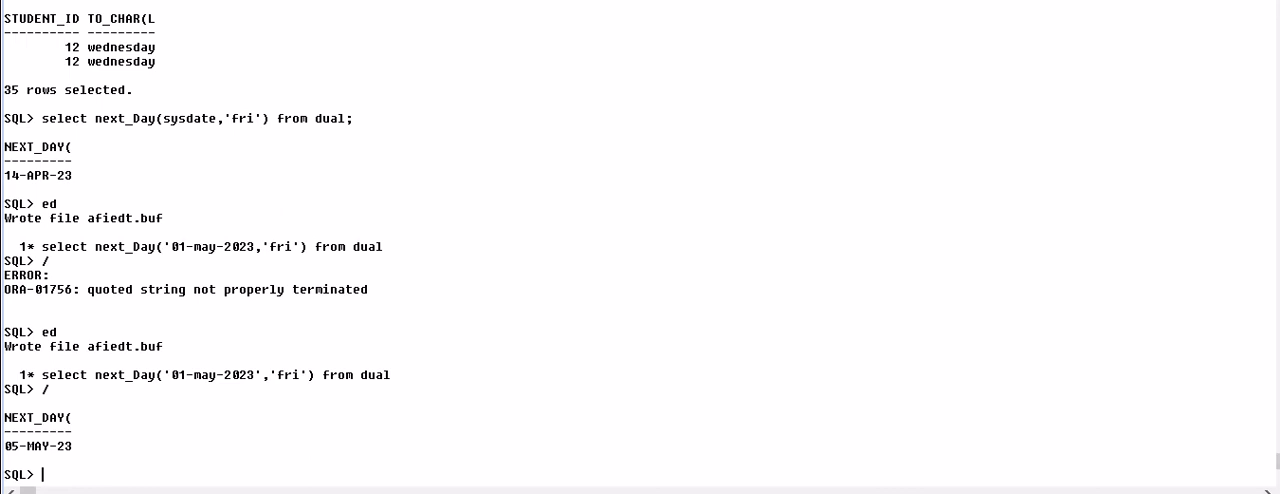
{"action": "type", "text": "select"}
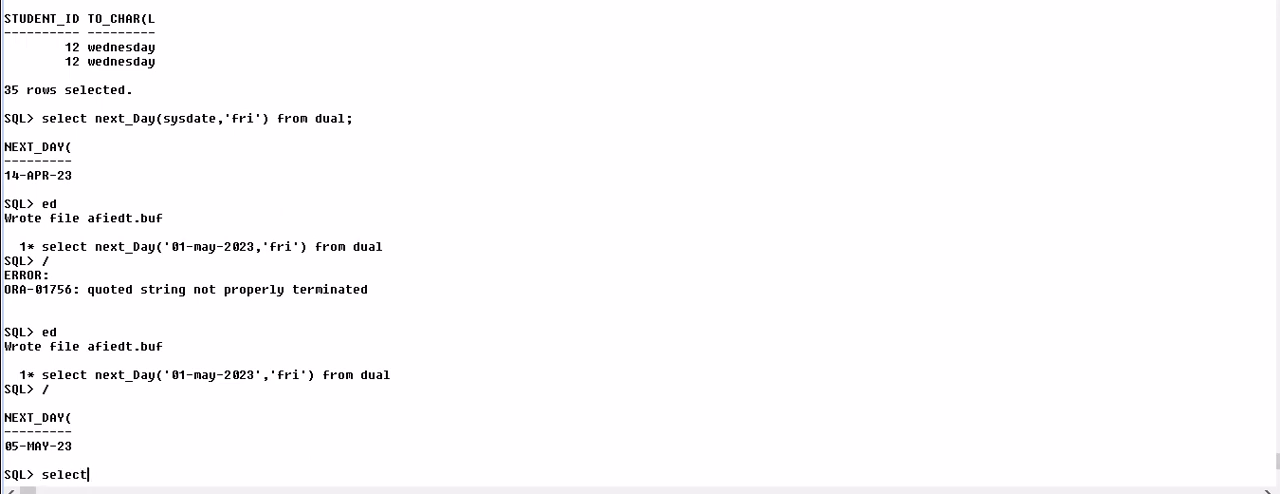
Step: Run select add_months('08-apr-2023',3) from dual, returning 08-JUL-23
{"action": "type", "text": "add"}
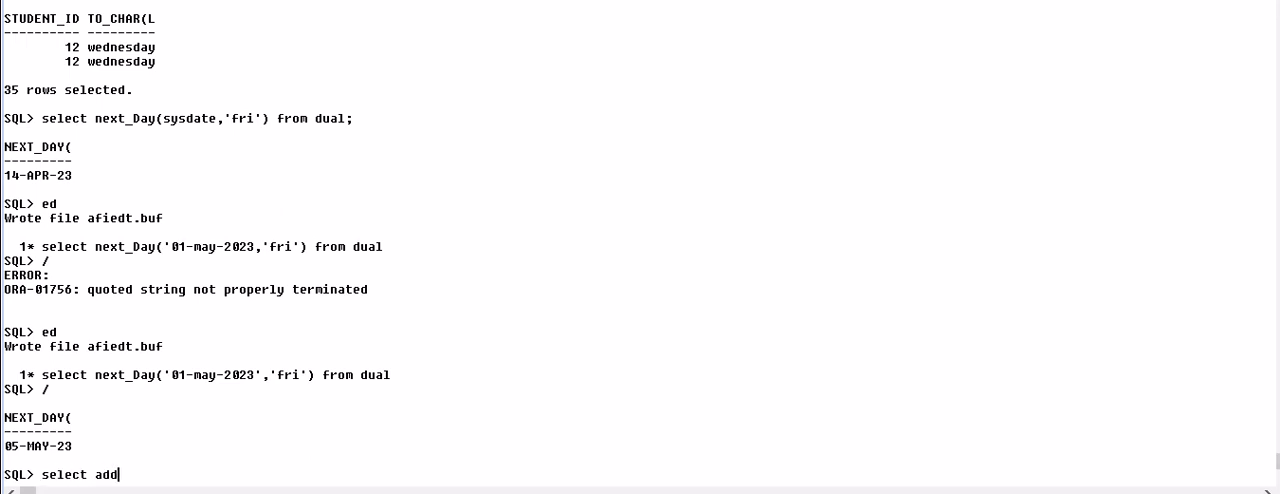
{"action": "type", "text": "_mont"}
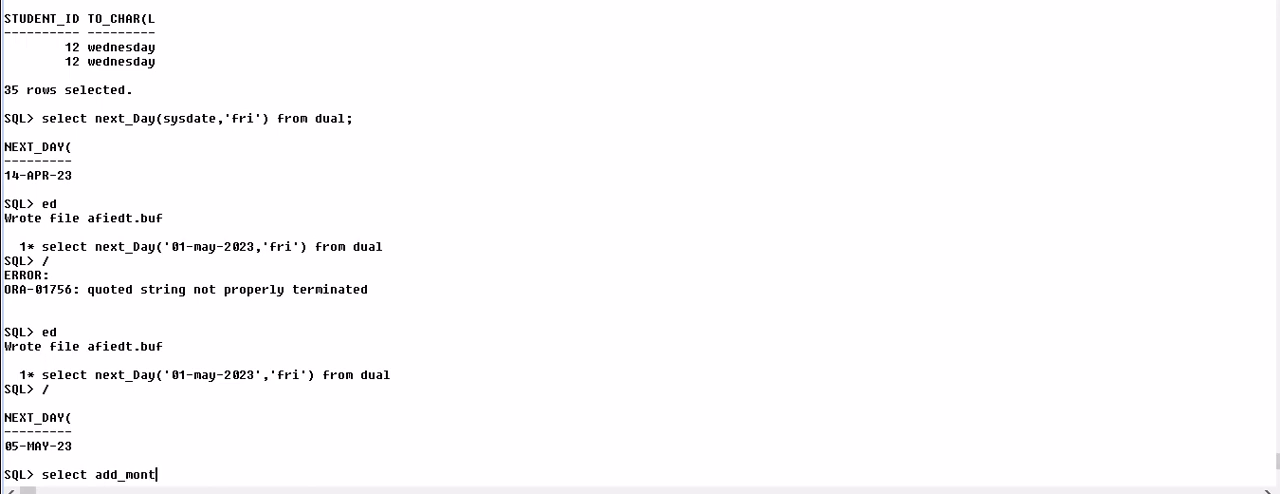
{"action": "type", "text": "hs("}
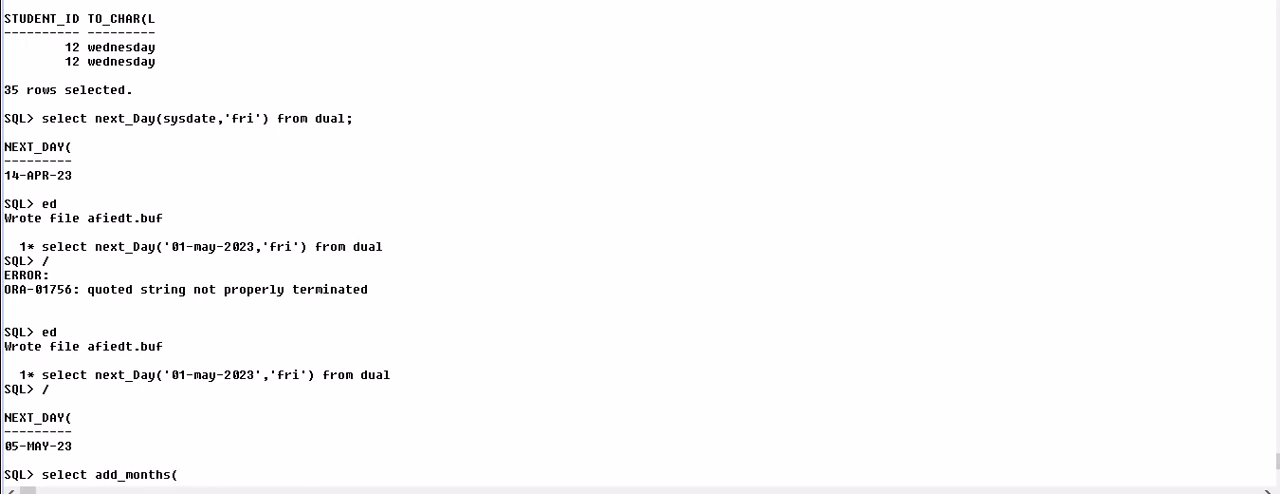
{"action": "type", "text": "'"}
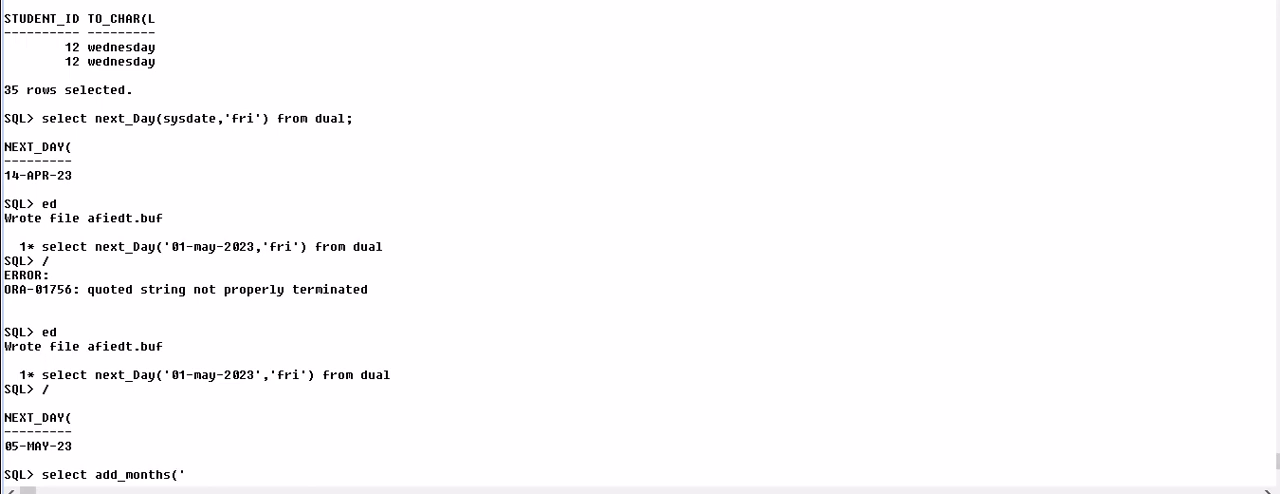
{"action": "type", "text": "08"}
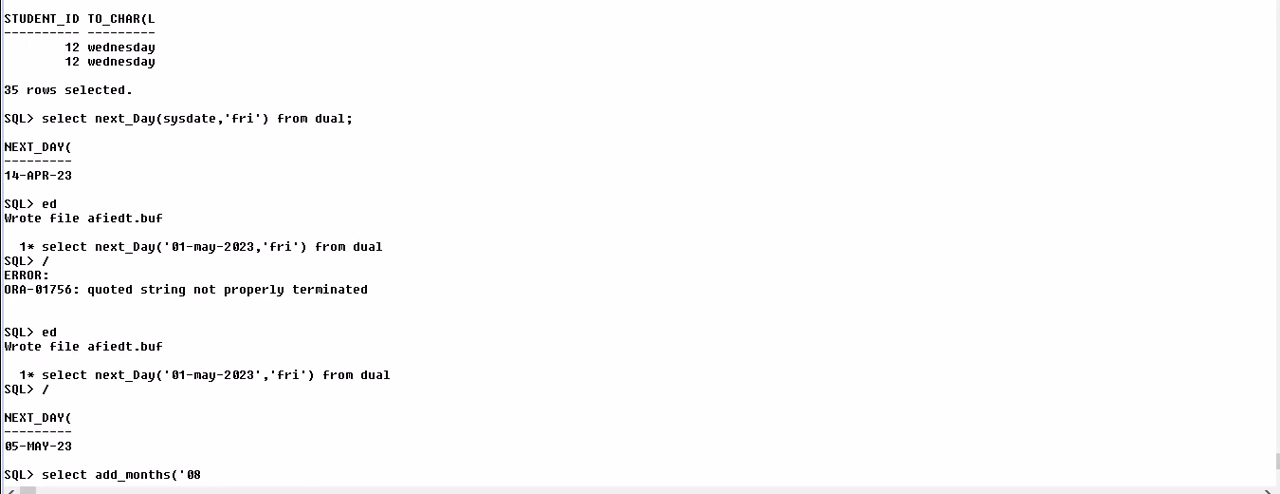
{"action": "type", "text": "-"}
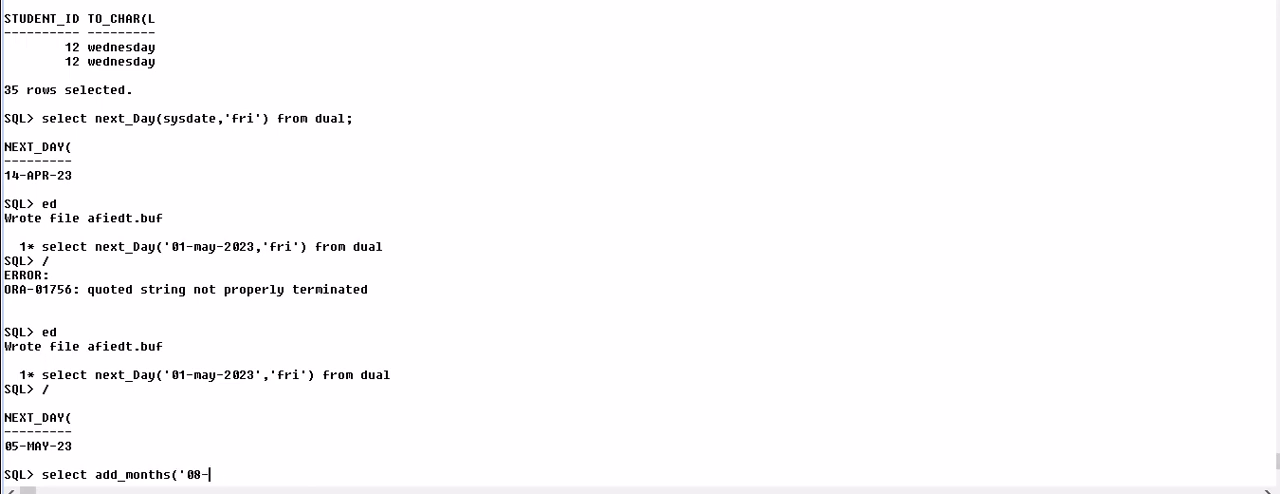
{"action": "type", "text": "apr-202"}
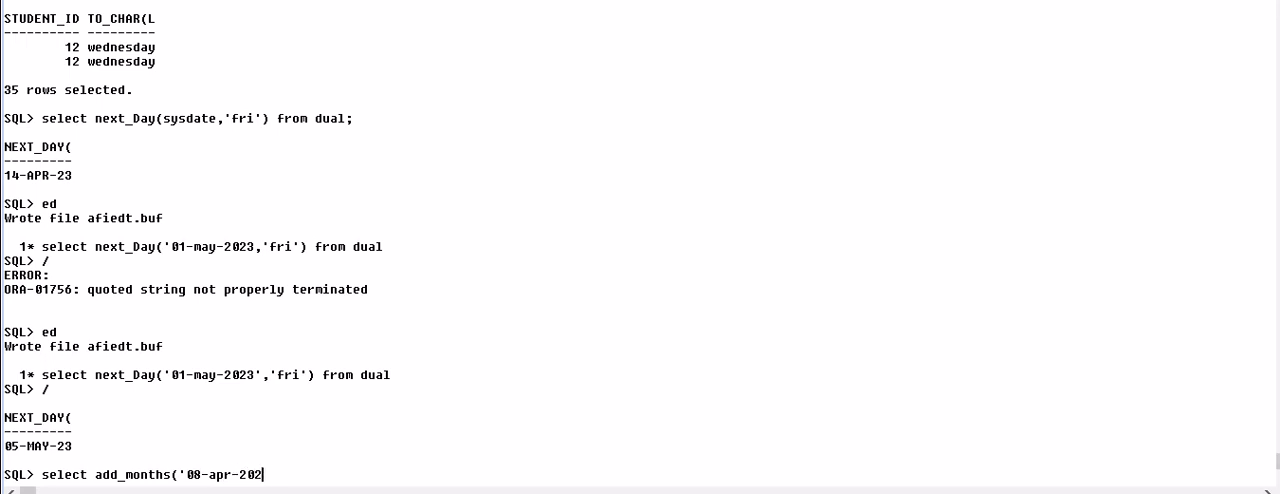
{"action": "type", "text": "3'"}
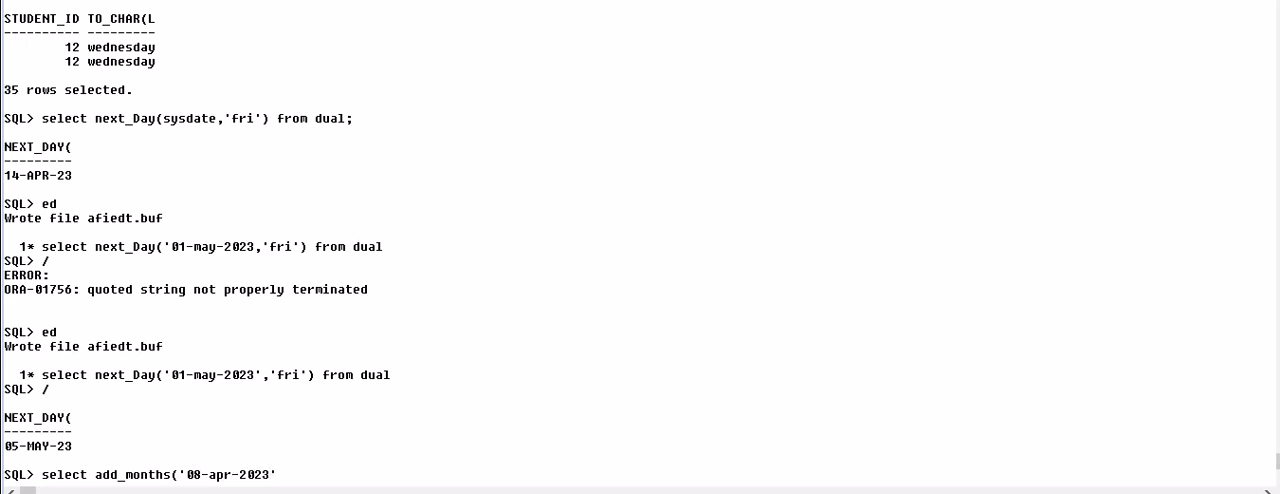
{"action": "type", "text": ")"}
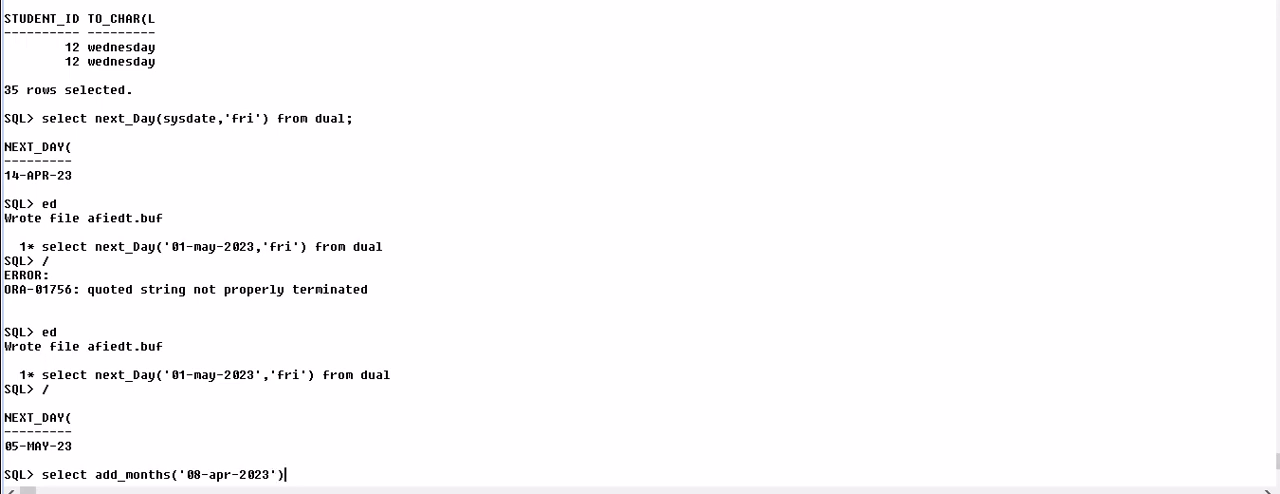
{"action": "type", "text": ","}
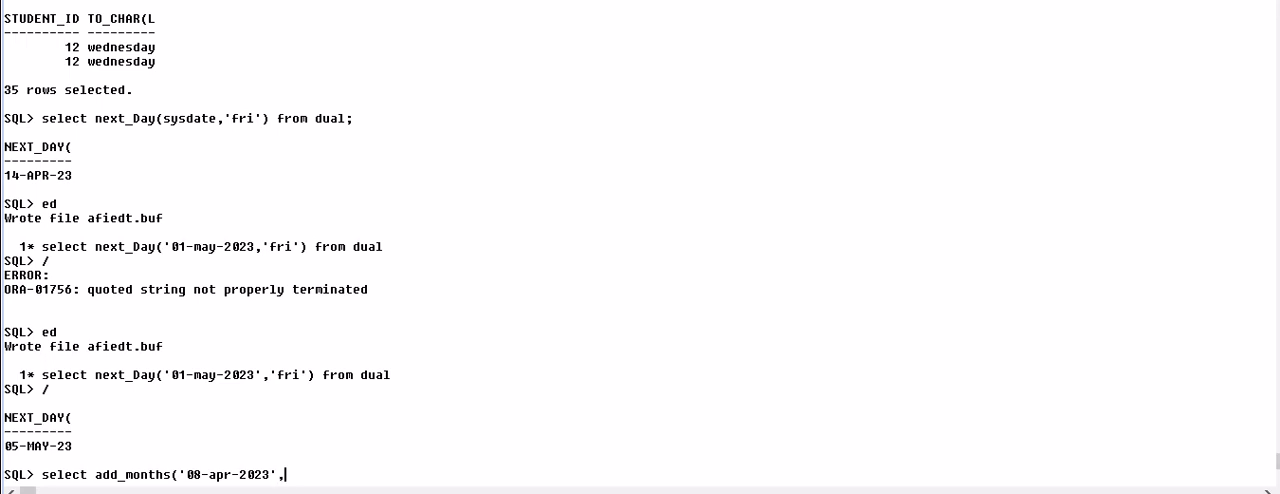
{"action": "type", "text": ",3)"}
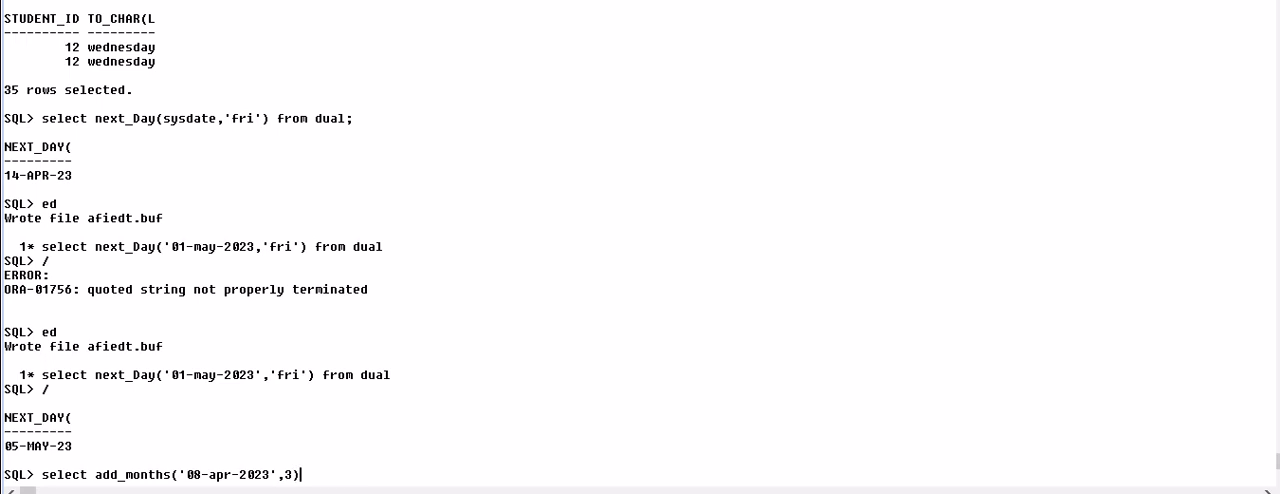
{"action": "type", "text": "from dual"}
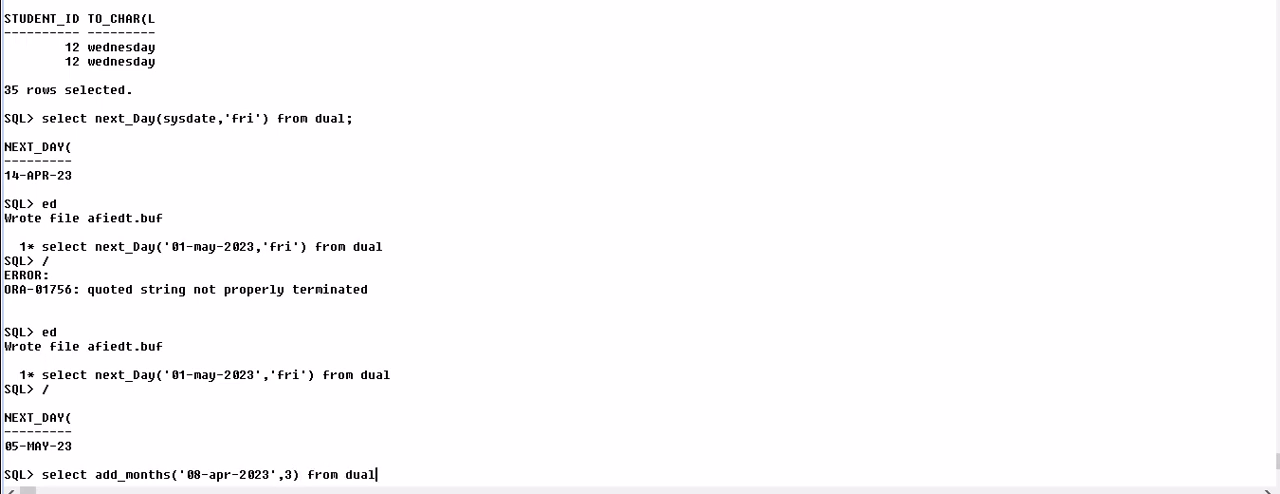
{"action": "key", "text": "Return"}
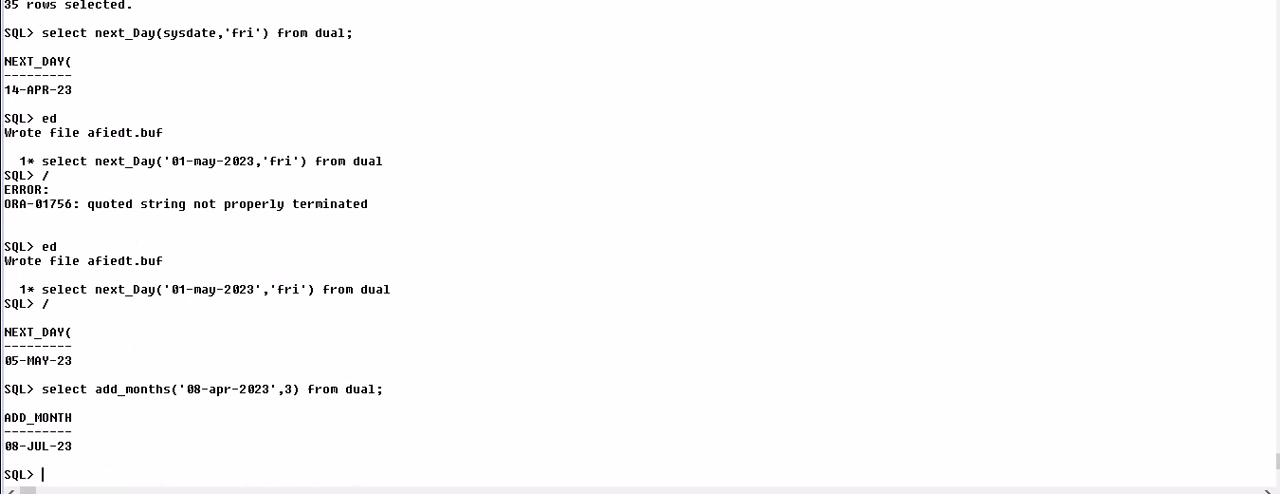
{"action": "type", "text": "ed"}
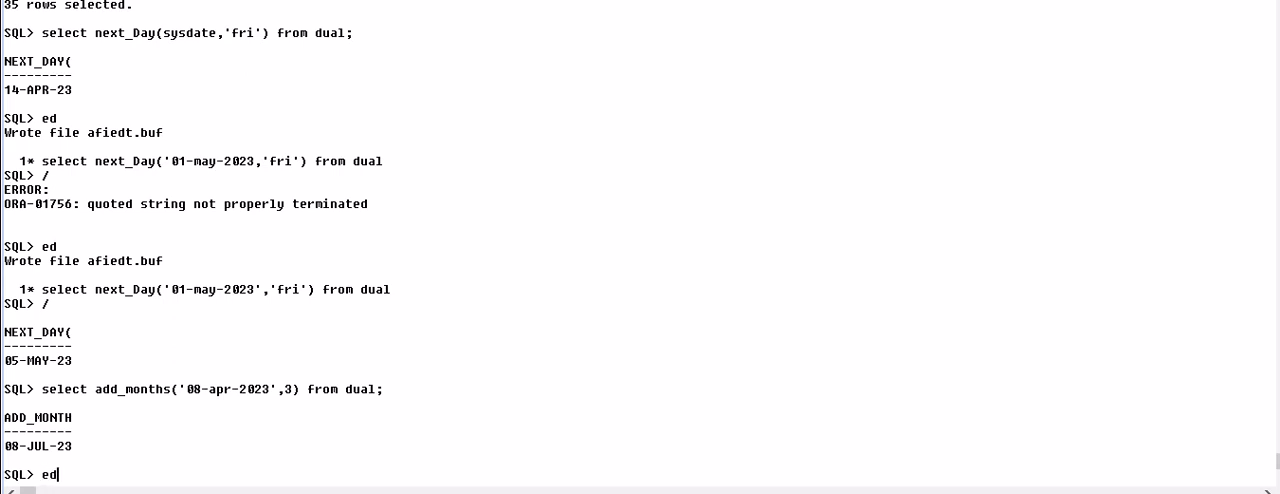
Step: In the ed buffer rewrite the query as select student_id,dated,add_months(dated,6) from course_Registration
{"action": "key", "text": "Return"}
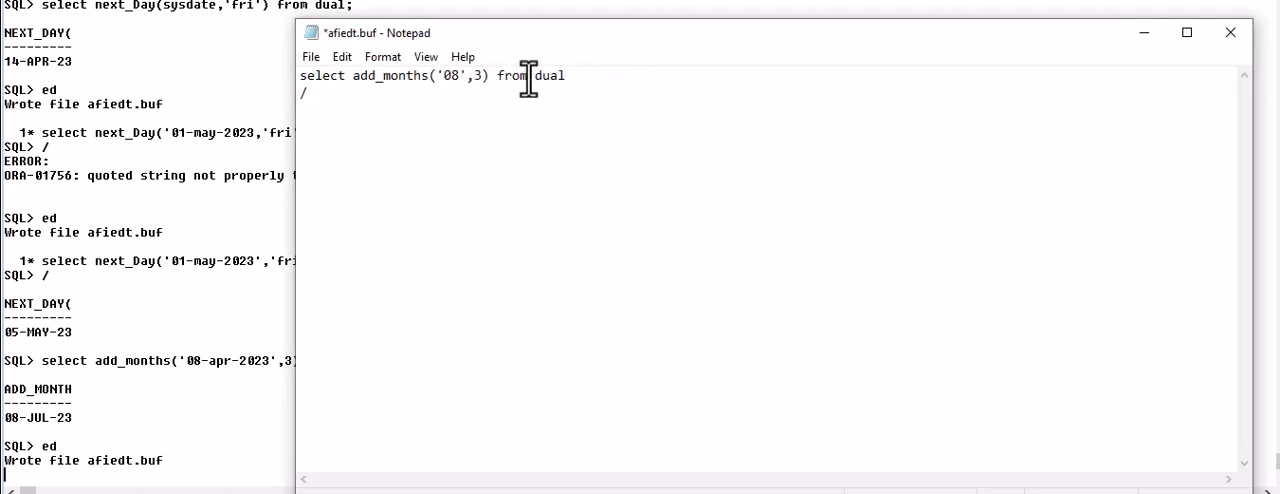
{"action": "type", "text": "dated"}
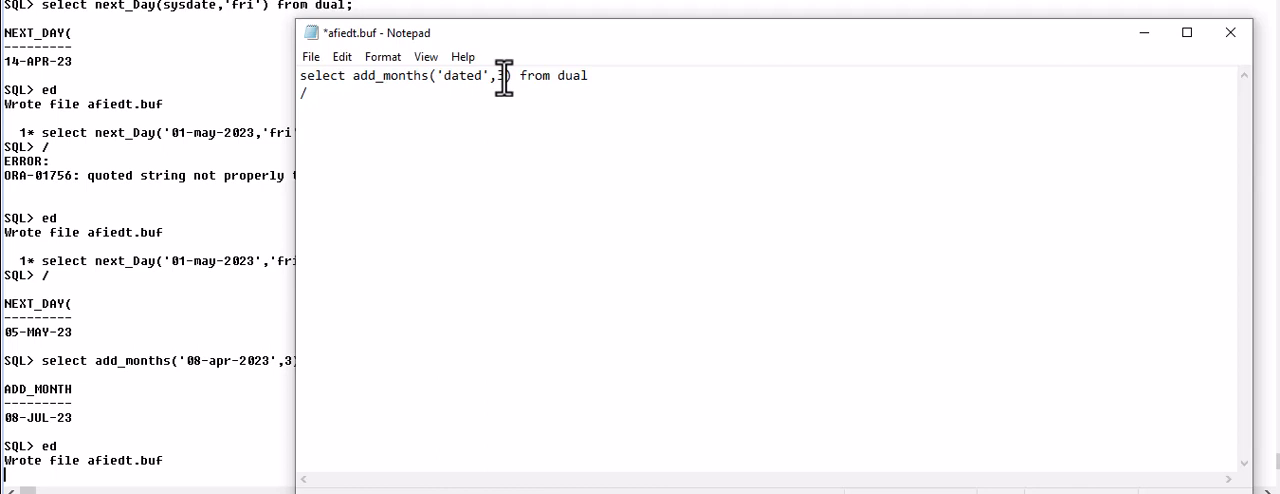
{"action": "type", "text": "6"}
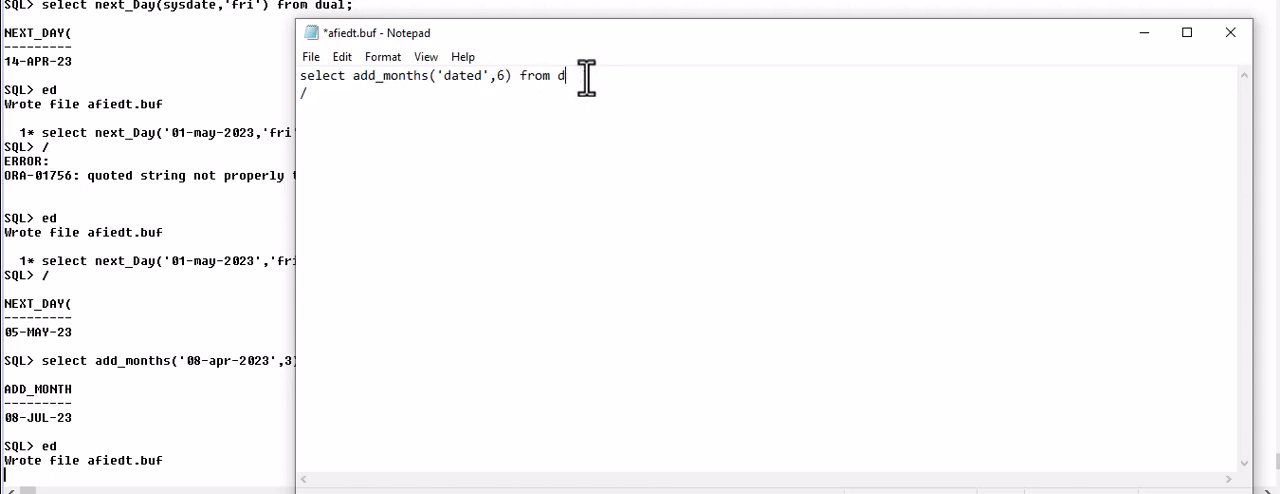
{"action": "type", "text": "ourse_Registration"}
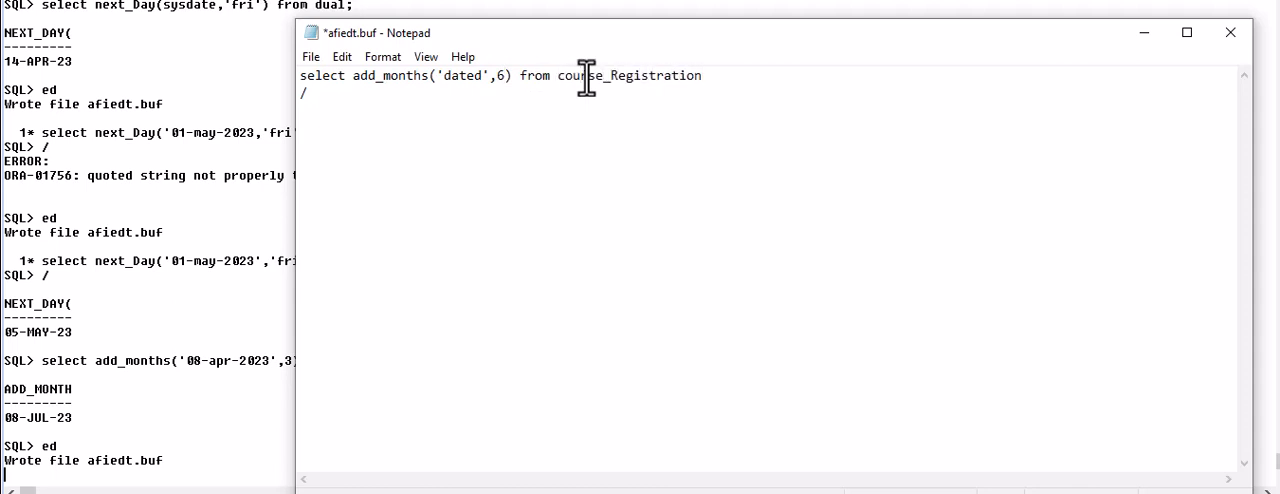
{"action": "type", "text": "da"}
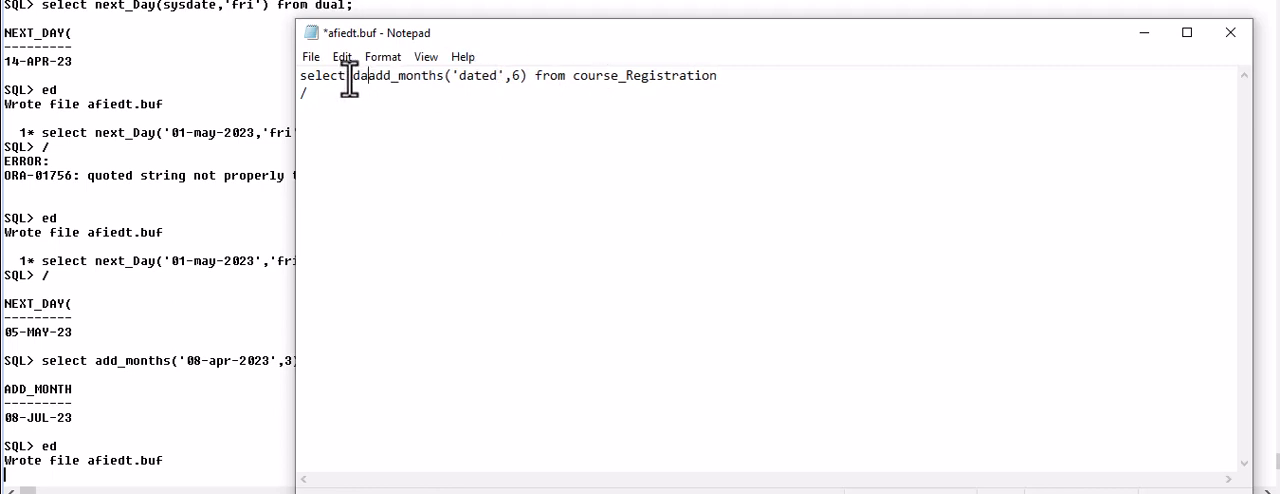
{"action": "type", "text": "dated,"}
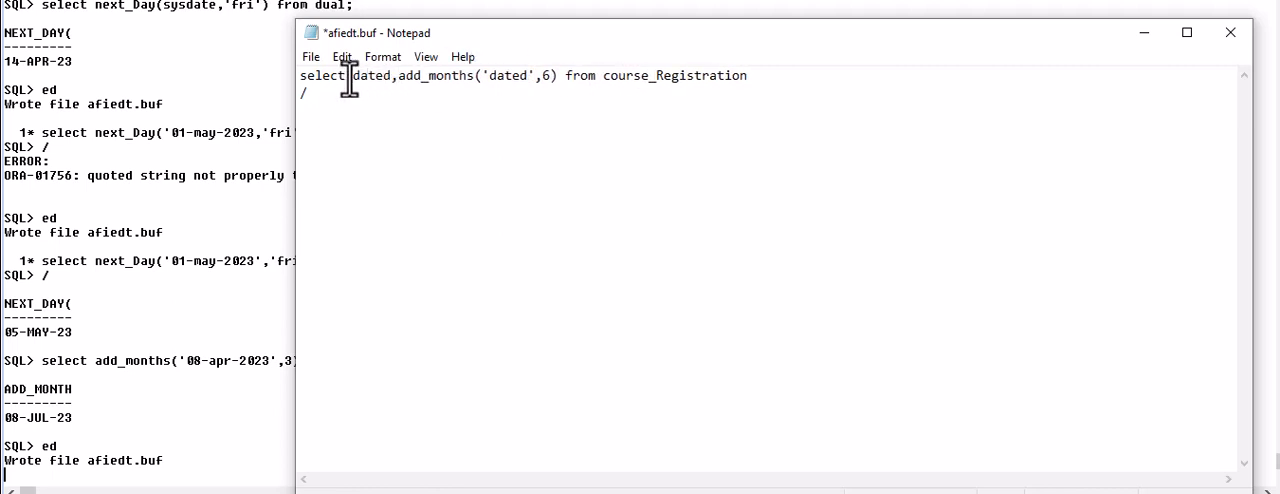
{"action": "type", "text": "st"}
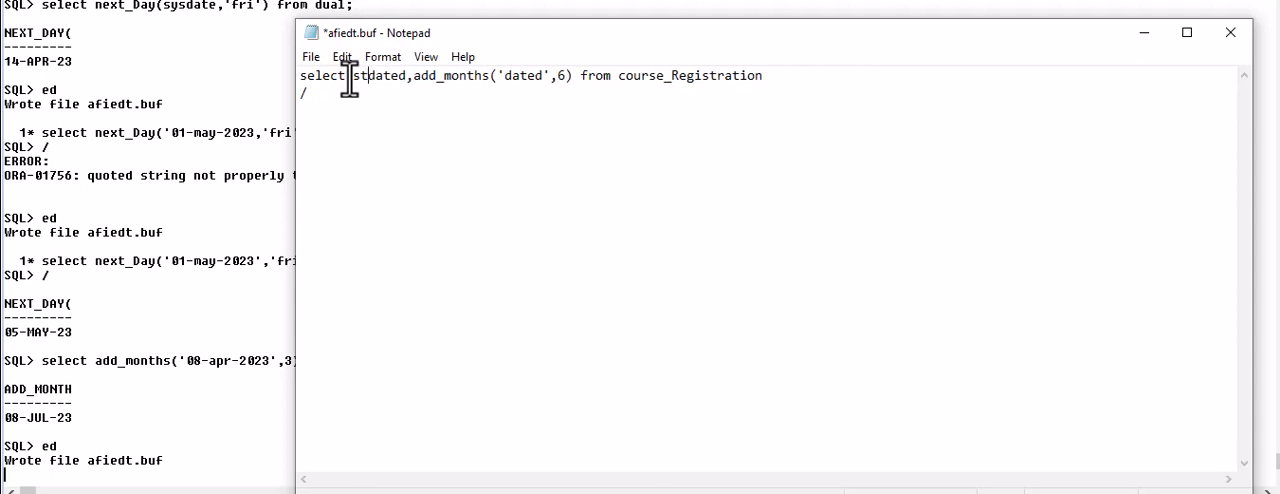
{"action": "type", "text": "student_id,"}
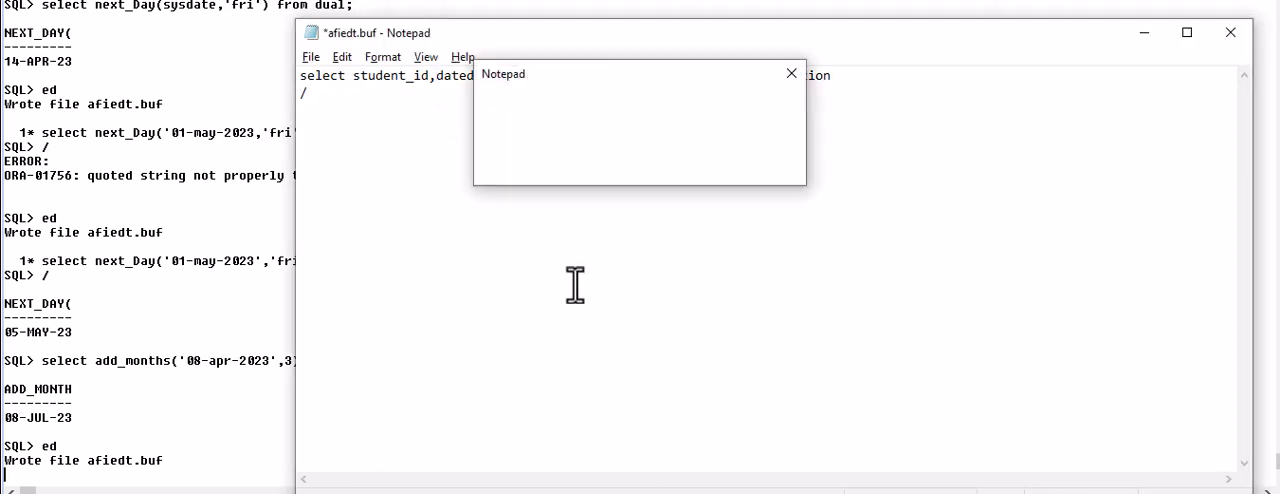
Step: Save and close Notepad so the add_months query can run, listing 35 dated values with dates six months later
{"action": "left_click", "coordinate": [790, 72]}
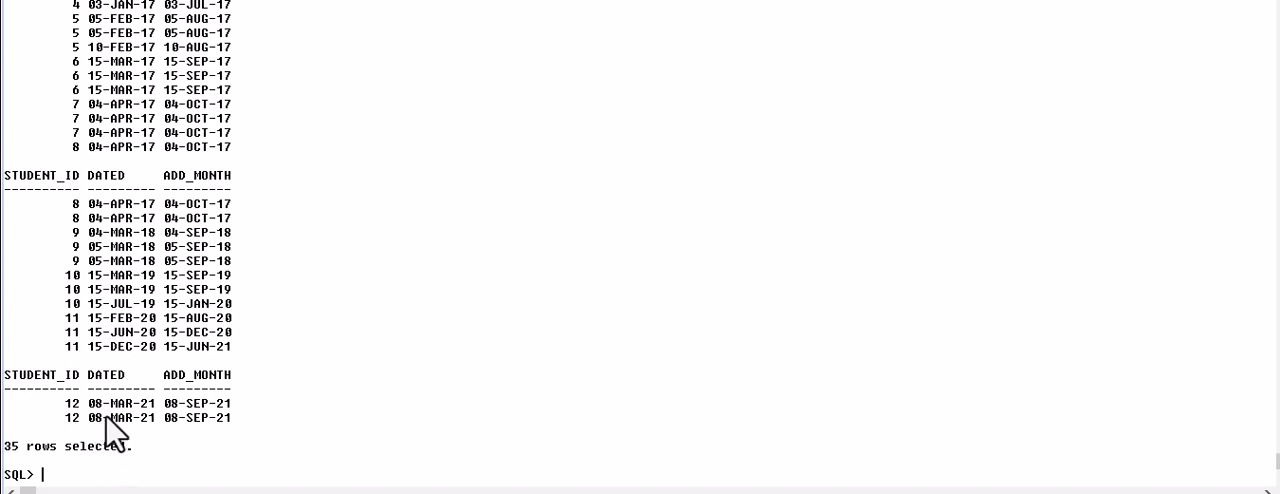
{"action": "mouse_move", "coordinate": [164, 424]}
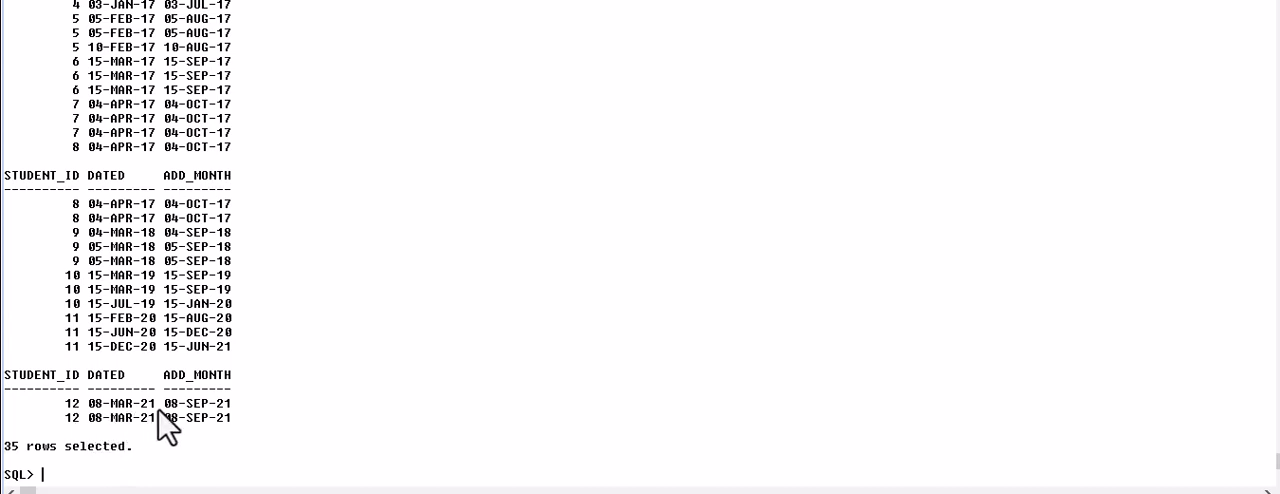
{"action": "mouse_move", "coordinate": [196, 424]}
{"action": "type", "text": "ed"}
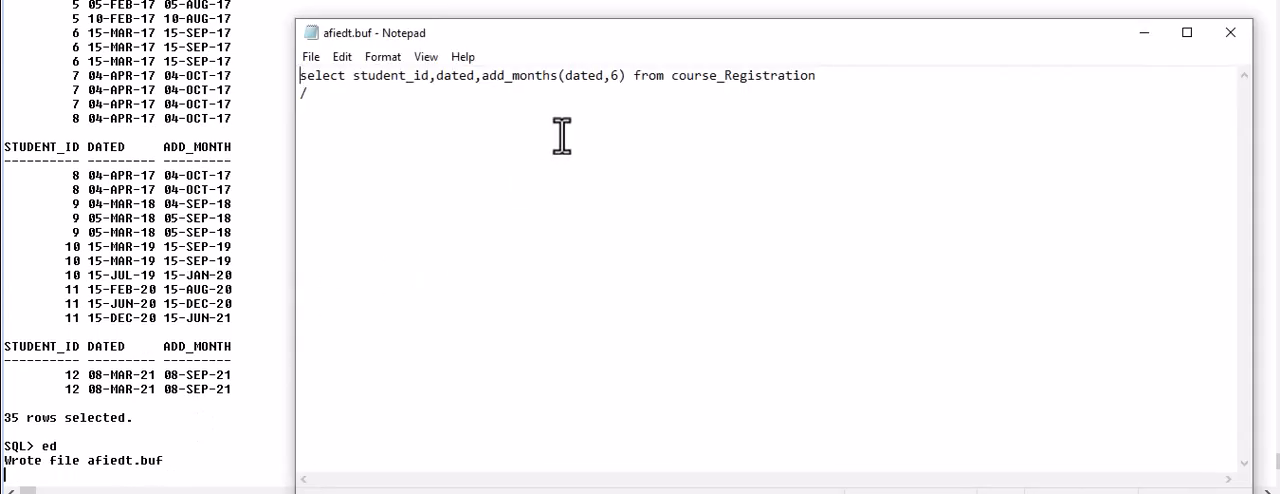
{"action": "mouse_move", "coordinate": [624, 78]}
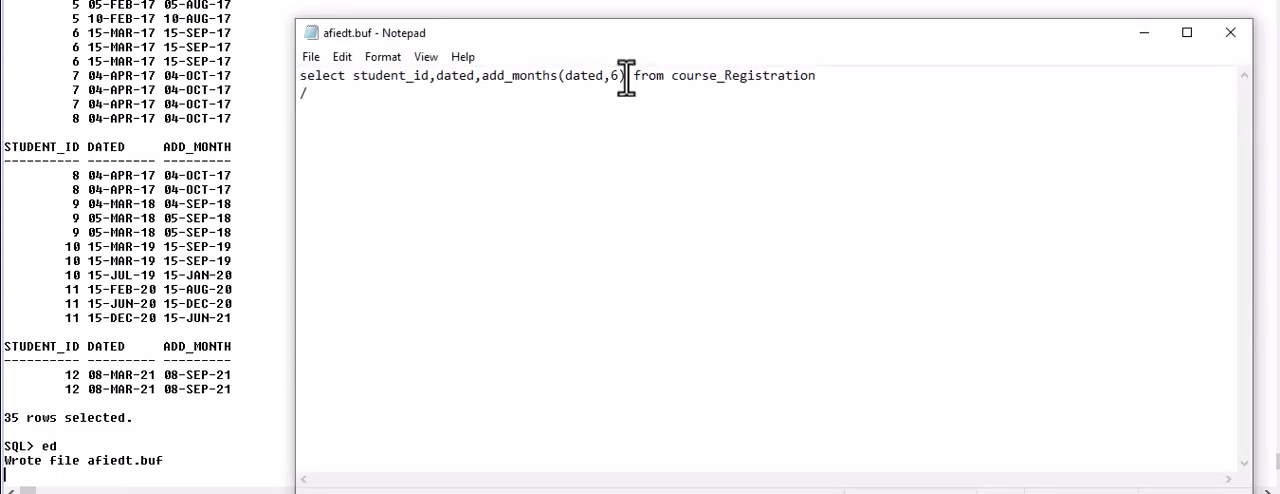
Step: Add the alias 'as last_DAte' after add_months(dated,6) in the statement
{"action": "type", "text": "as nwe"}
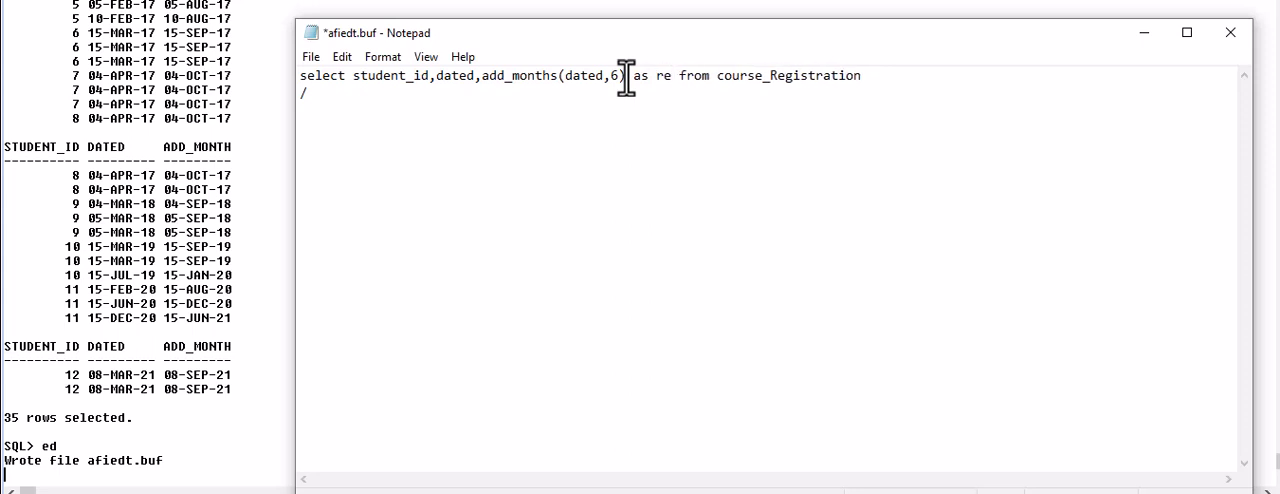
{"action": "type", "text": "last"}
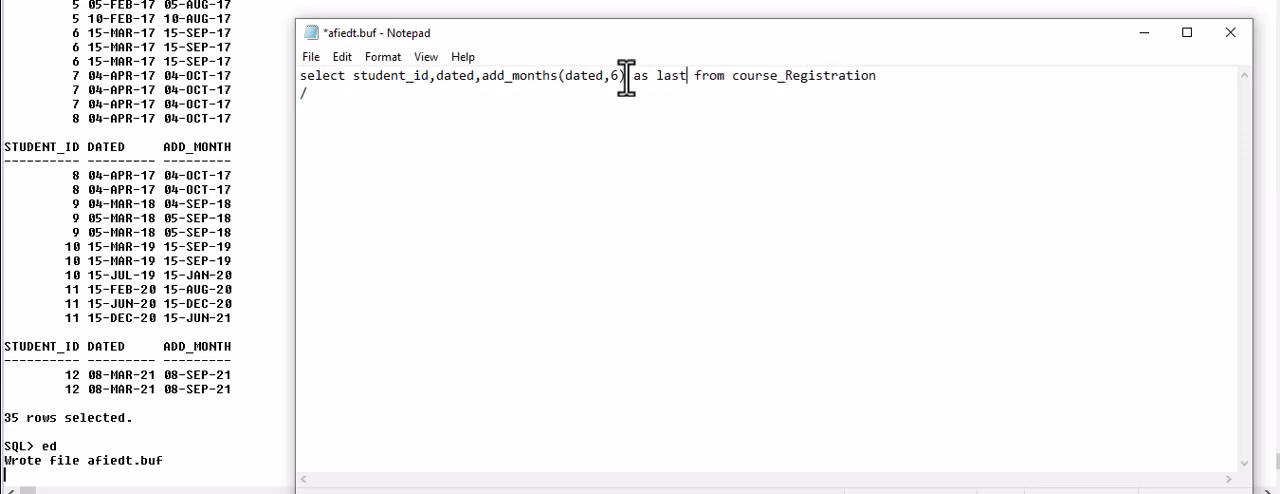
{"action": "type", "text": "_DAte"}
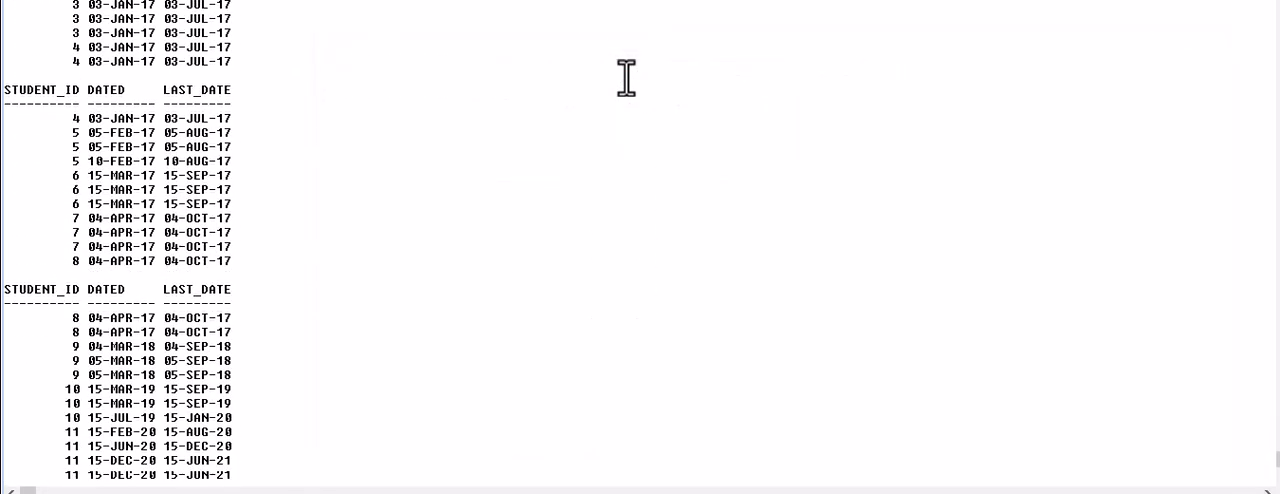
Step: Scroll through the 35 rows listed under the LAST_DATE heading
{"action": "scroll", "scroll_direction": "down", "scroll_amount": 3}
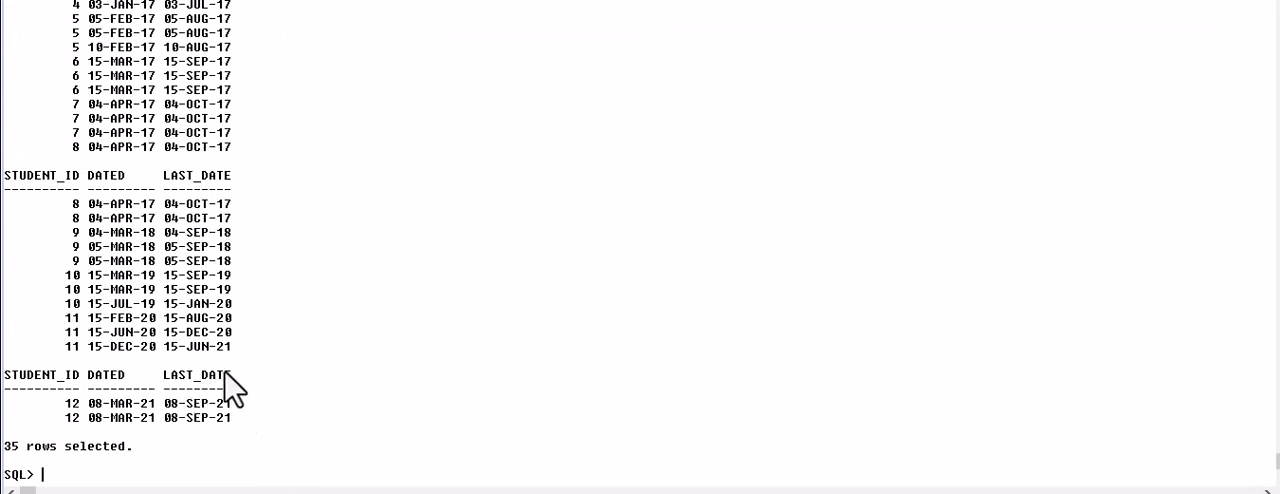
{"action": "mouse_move", "coordinate": [264, 392]}
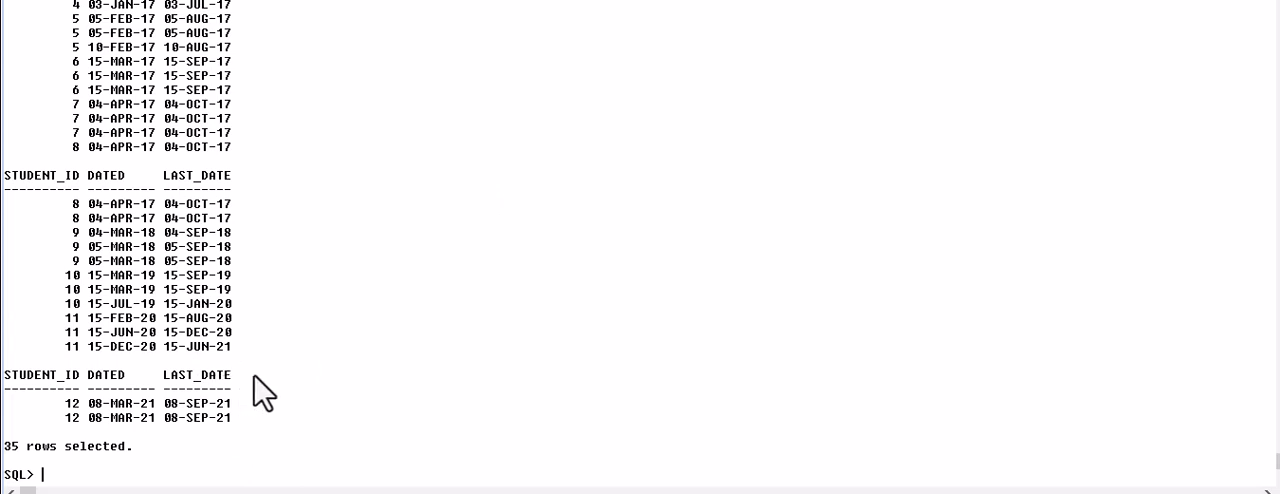
{"action": "mouse_move", "coordinate": [240, 390]}
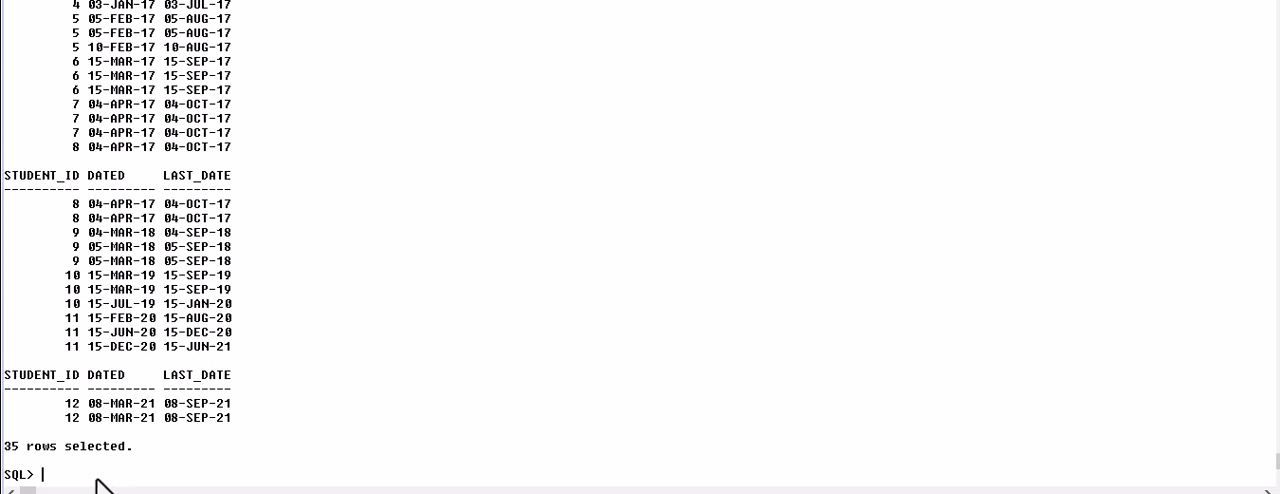
{"action": "mouse_move", "coordinate": [104, 484]}
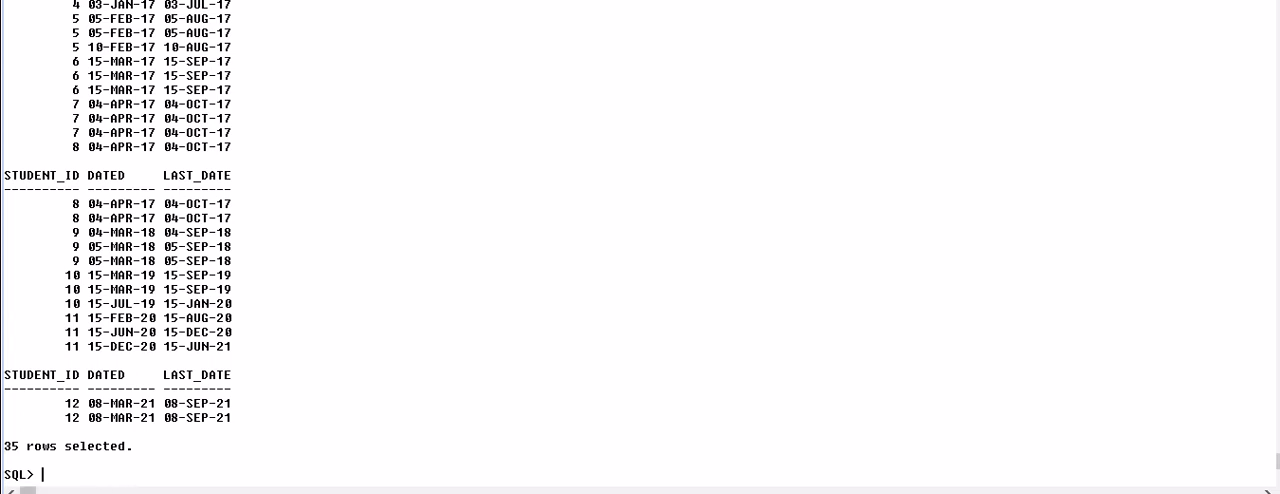